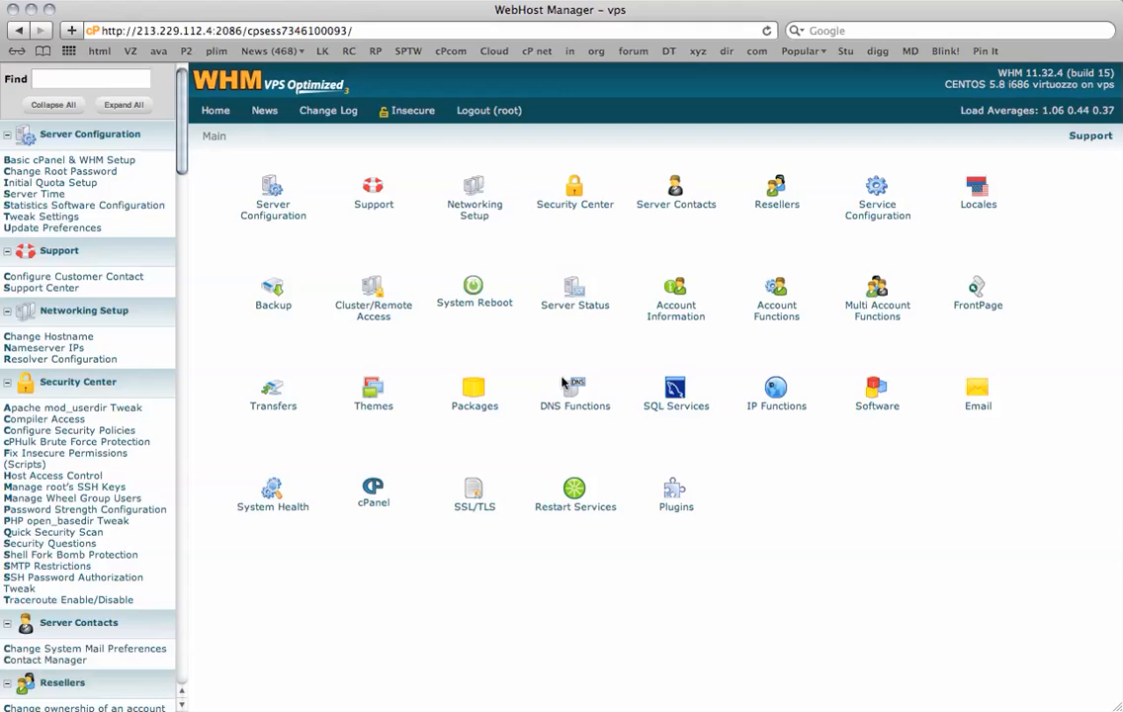
{"action": "mouse_move", "coordinate": [474, 303]}
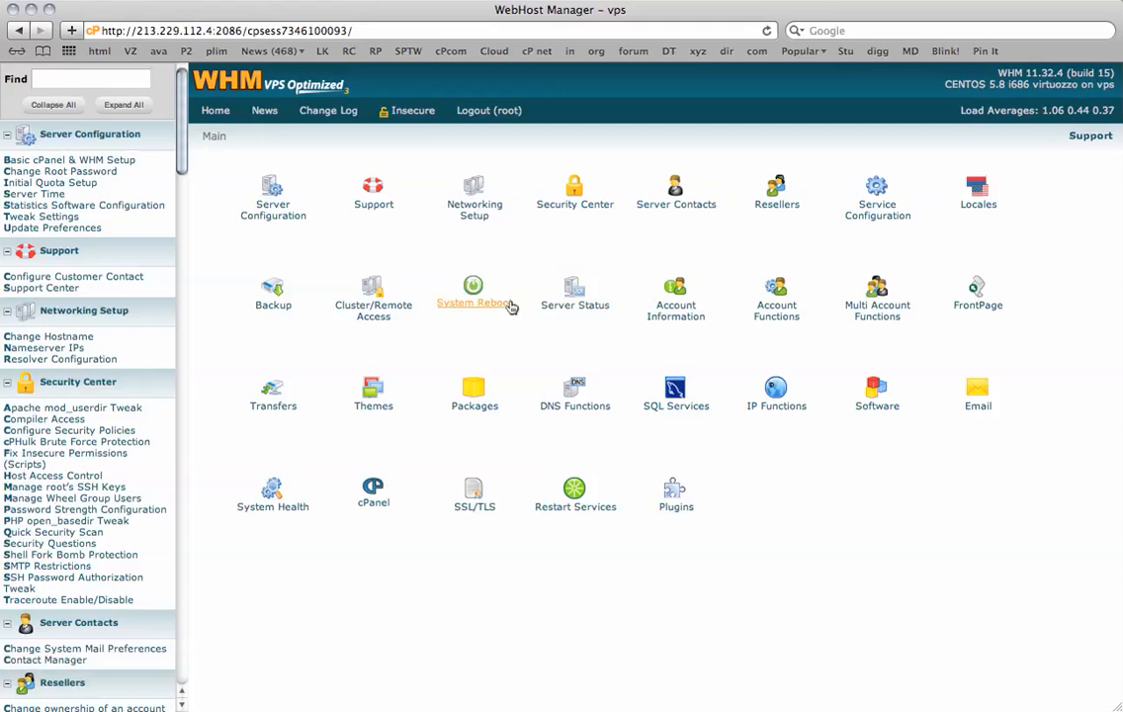
{"action": "mouse_move", "coordinate": [596, 322]}
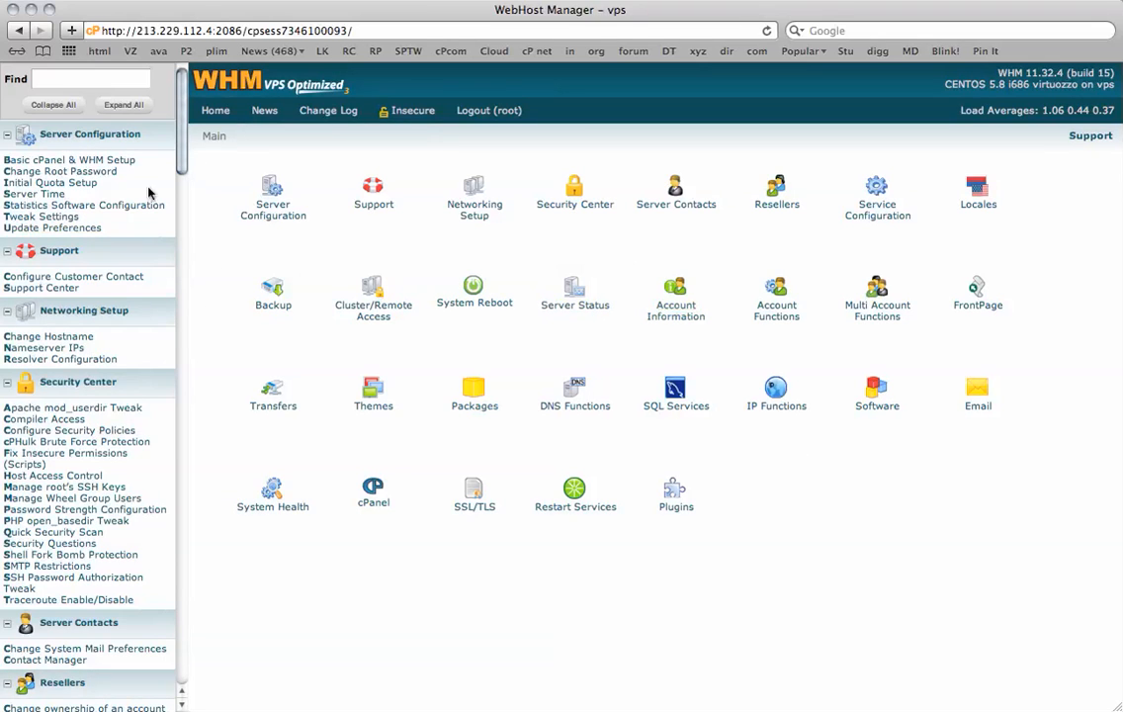
Step: Open the Create a New Account form and enter the domain yourdomain.com
{"action": "scroll", "scroll_direction": "down", "scroll_amount": 3}
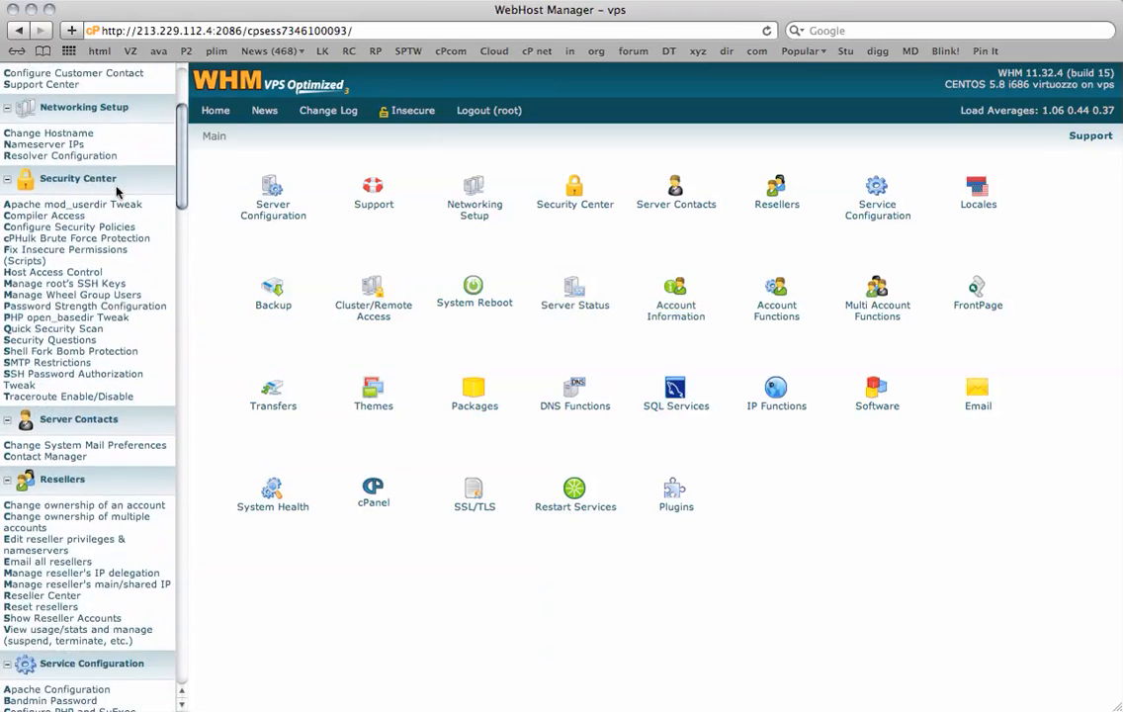
{"action": "scroll", "scroll_direction": "down", "scroll_amount": 3}
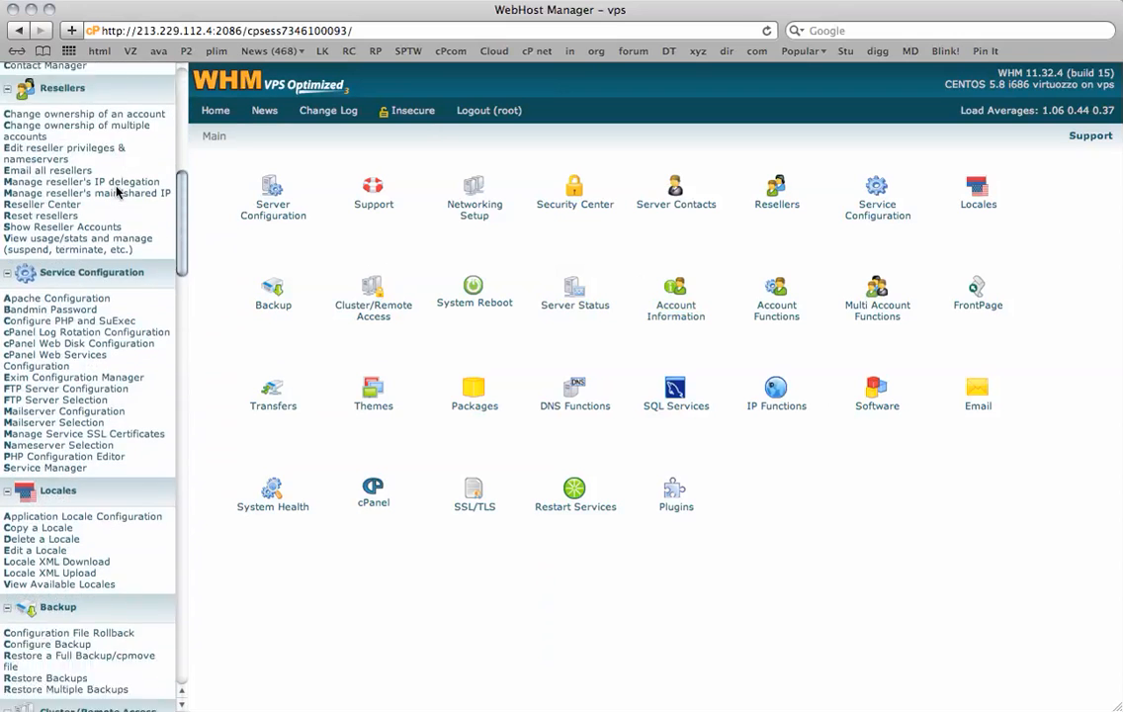
{"action": "scroll", "scroll_direction": "down", "scroll_amount": 3}
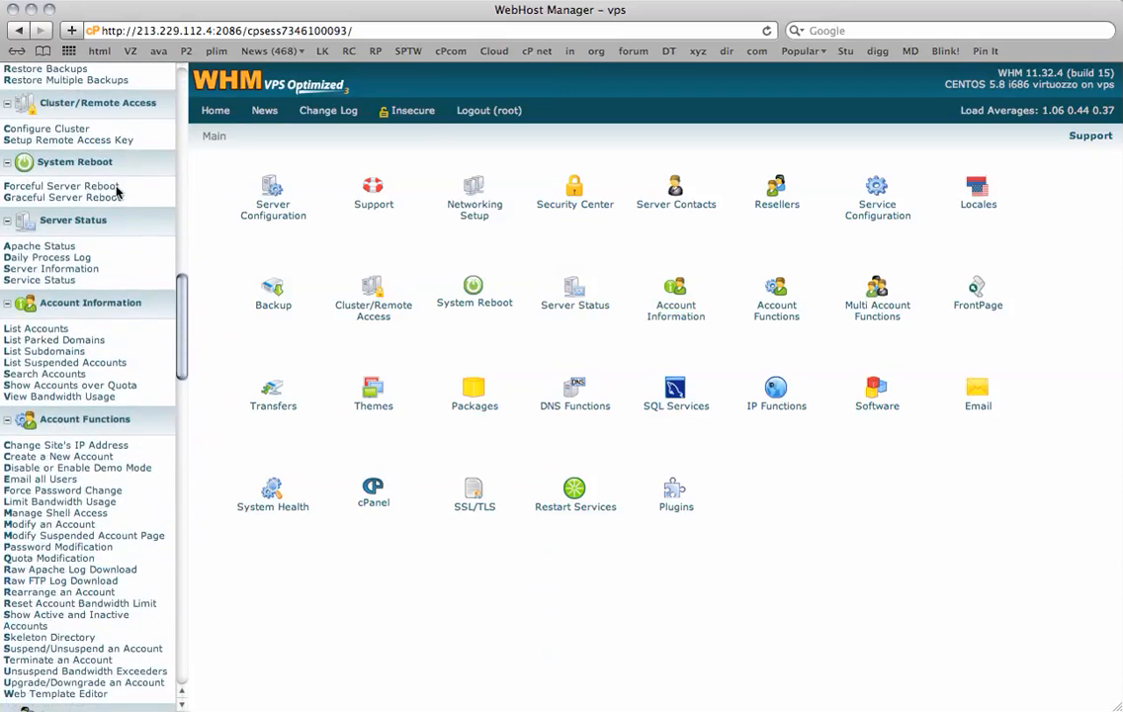
{"action": "scroll", "scroll_direction": "down", "scroll_amount": 3}
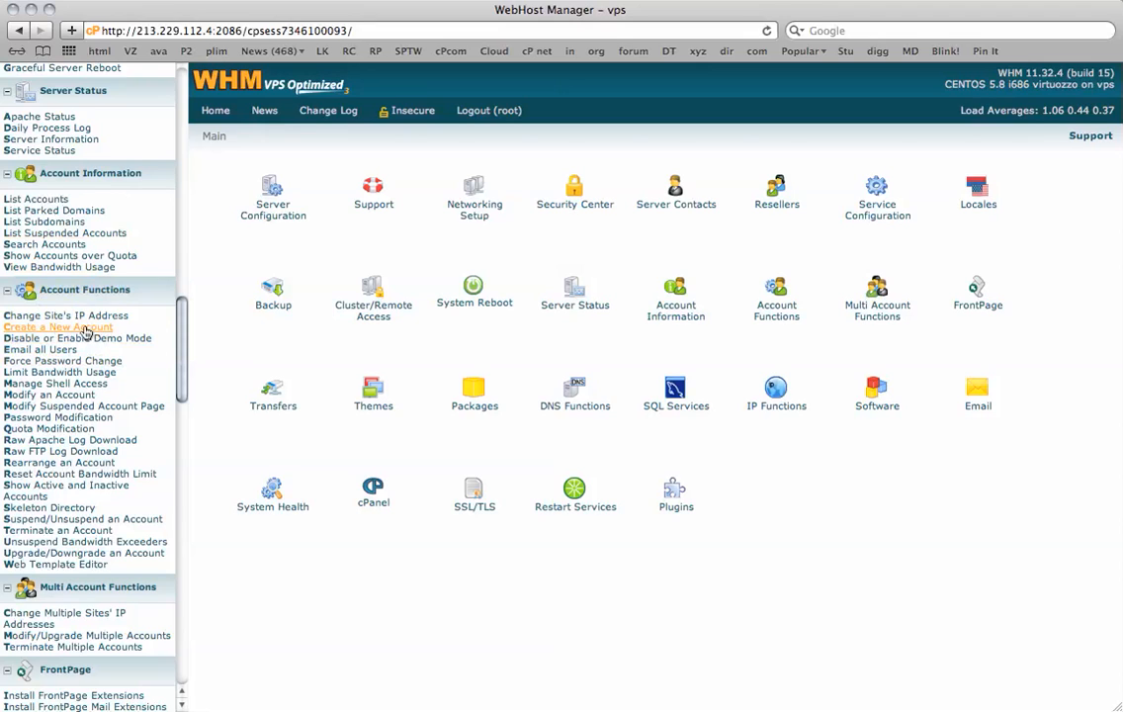
{"action": "mouse_move", "coordinate": [77, 338]}
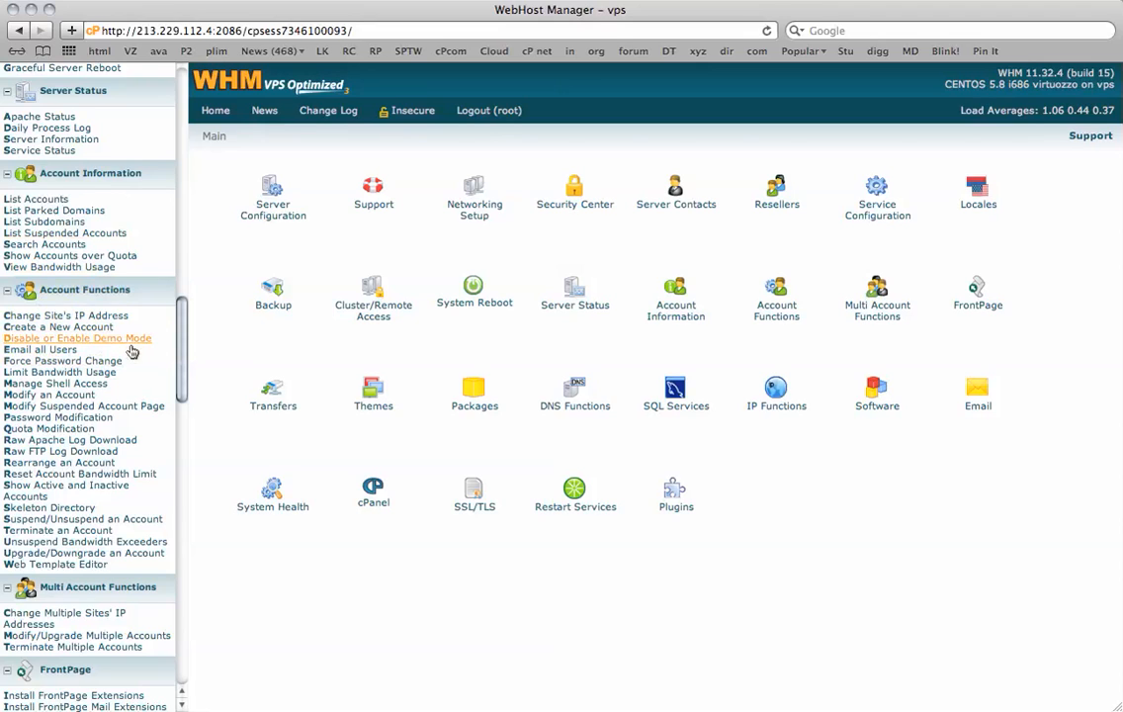
{"action": "left_click", "coordinate": [56, 326]}
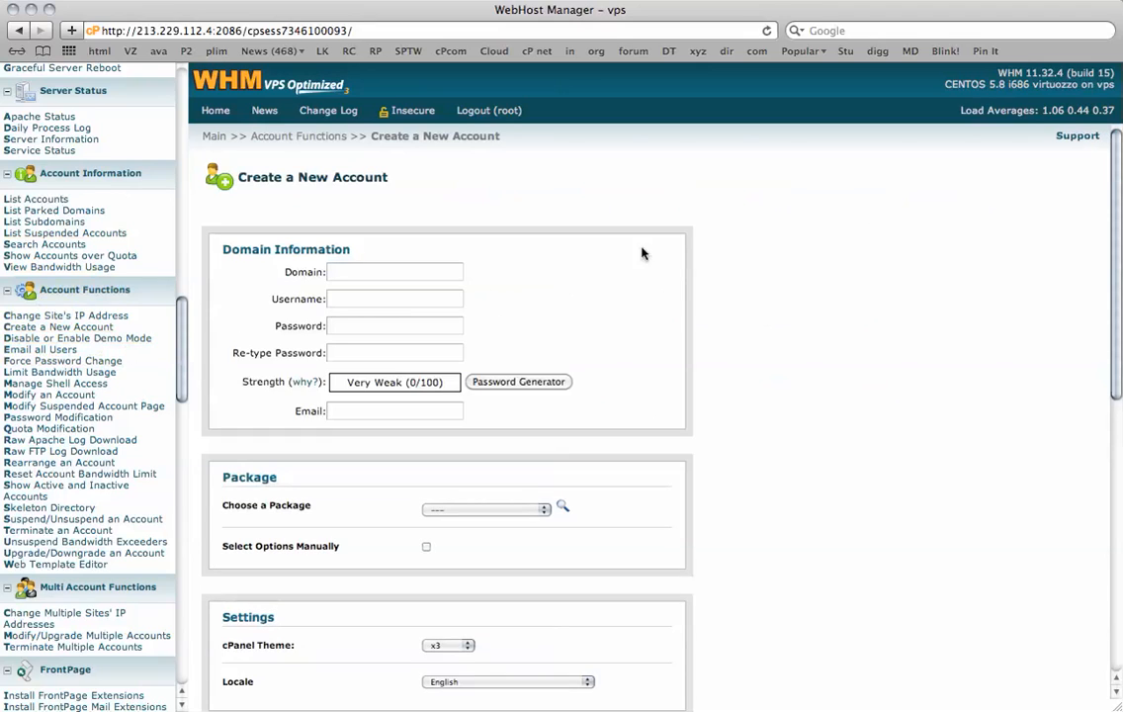
{"action": "left_click", "coordinate": [394, 271]}
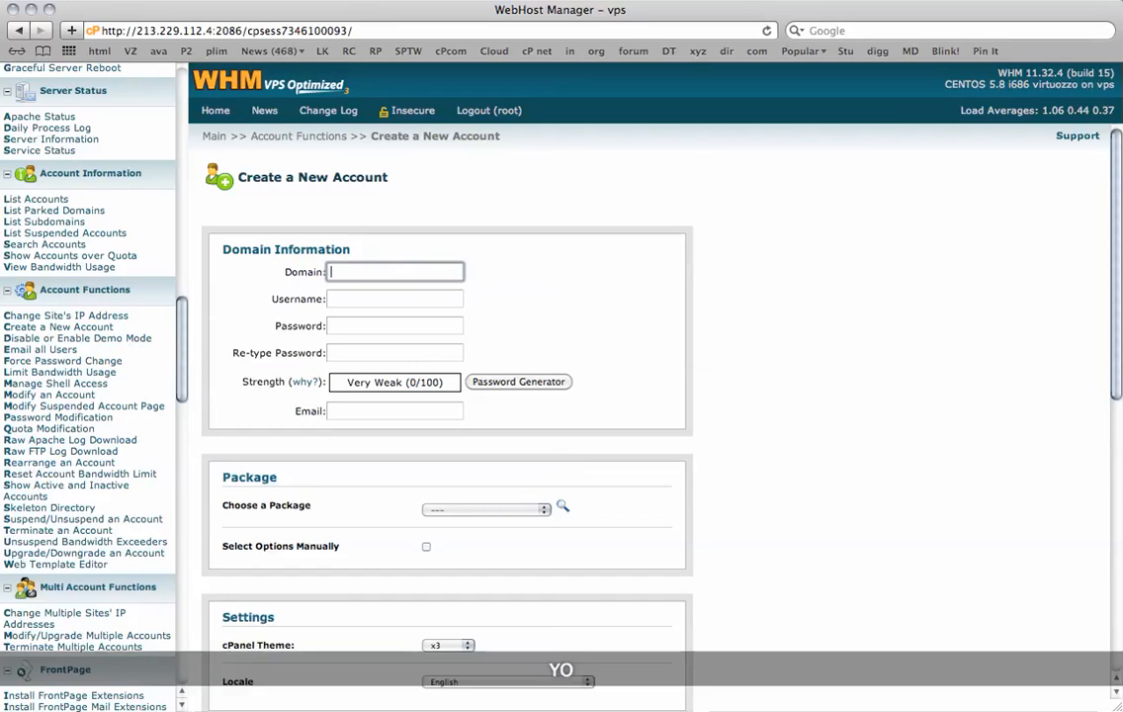
{"action": "type", "text": "yourdomain"}
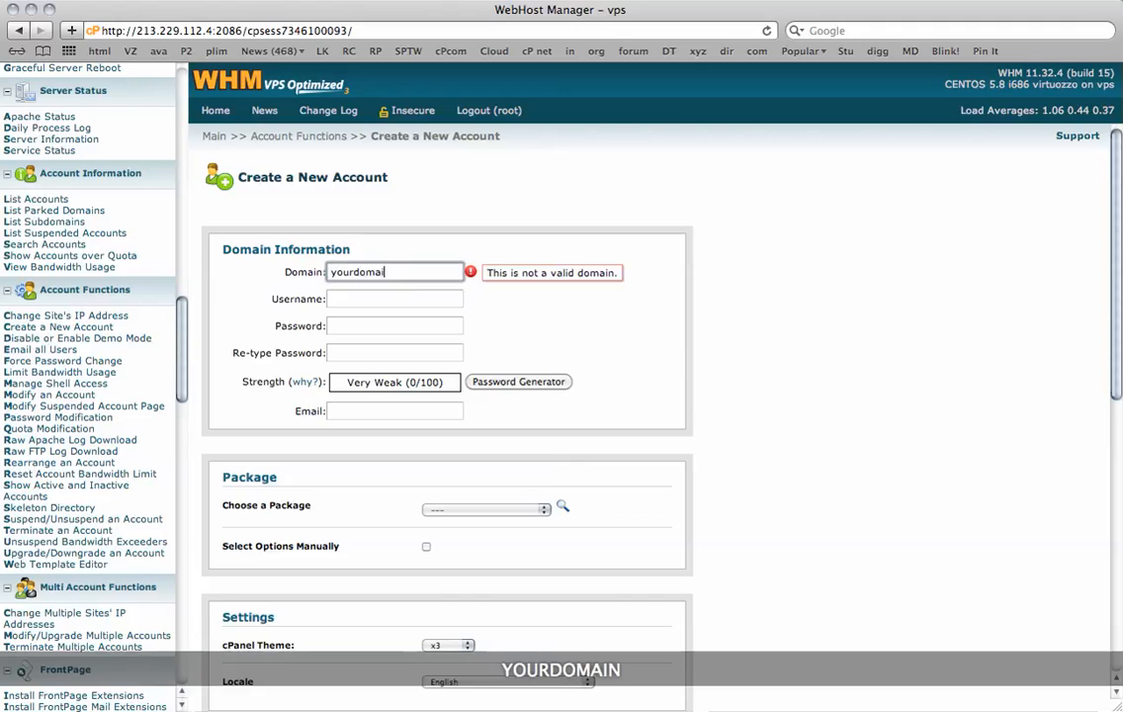
{"action": "type", "text": ".com"}
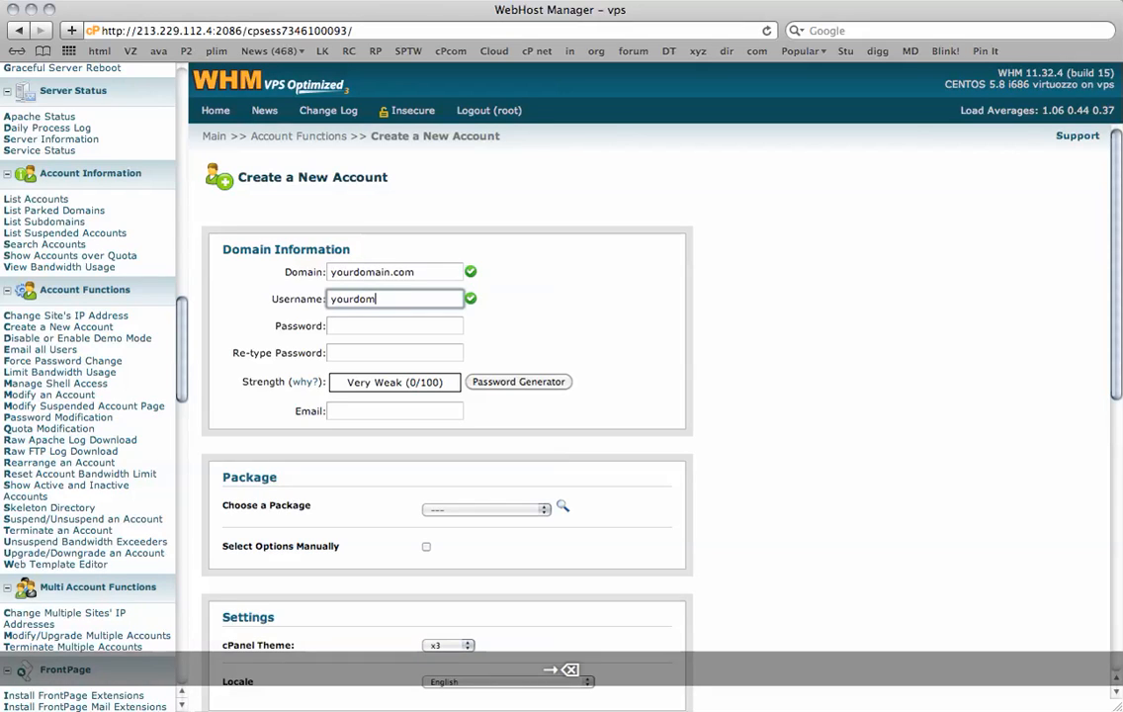
{"action": "left_click", "coordinate": [394, 325]}
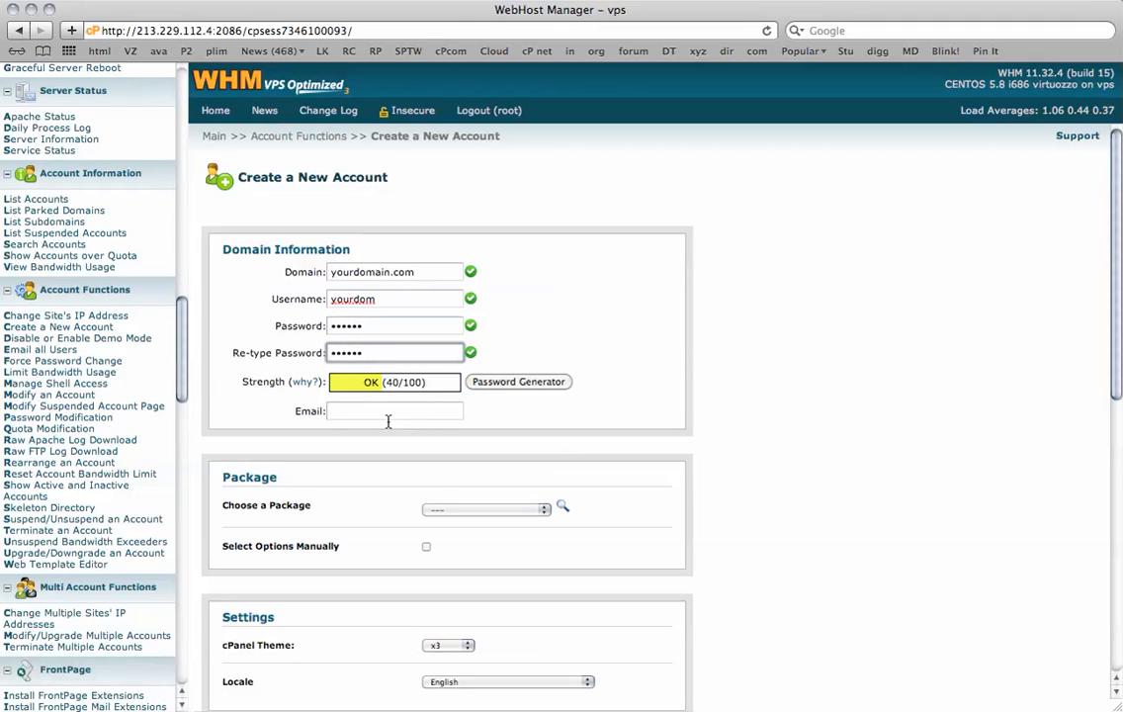
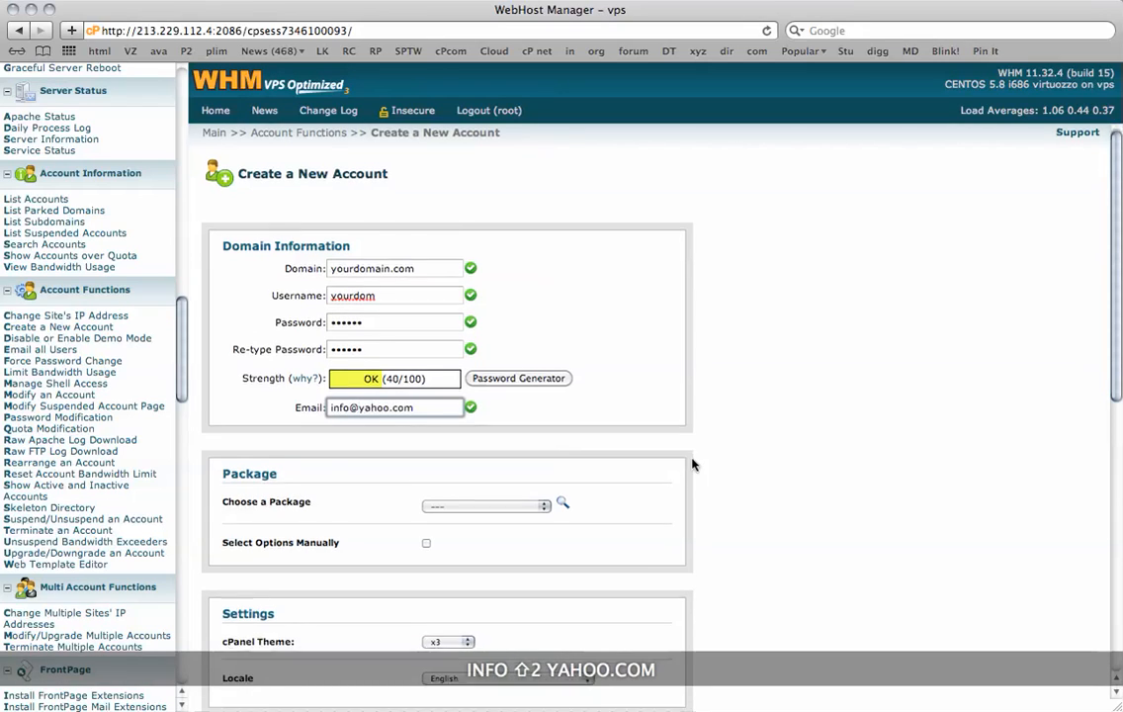
Step: Keep the cPanel theme at x3 with English locale, leaving reseller and DNS options unchecked
{"action": "scroll", "scroll_direction": "down", "scroll_amount": 3}
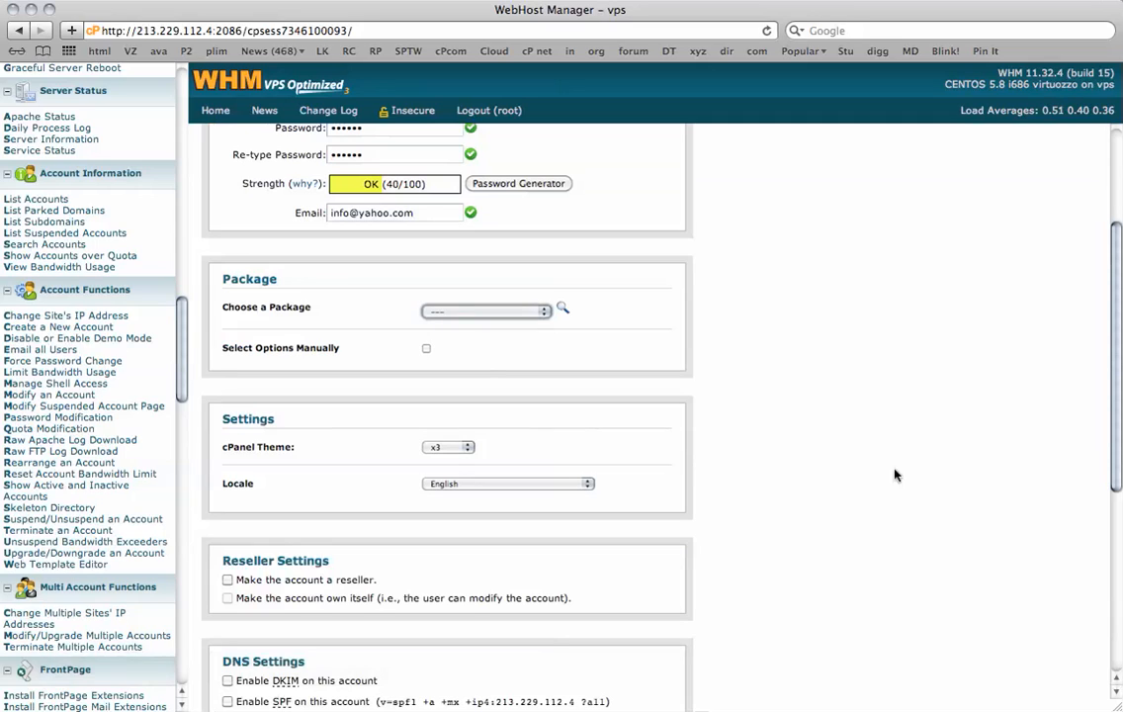
{"action": "mouse_move", "coordinate": [734, 363]}
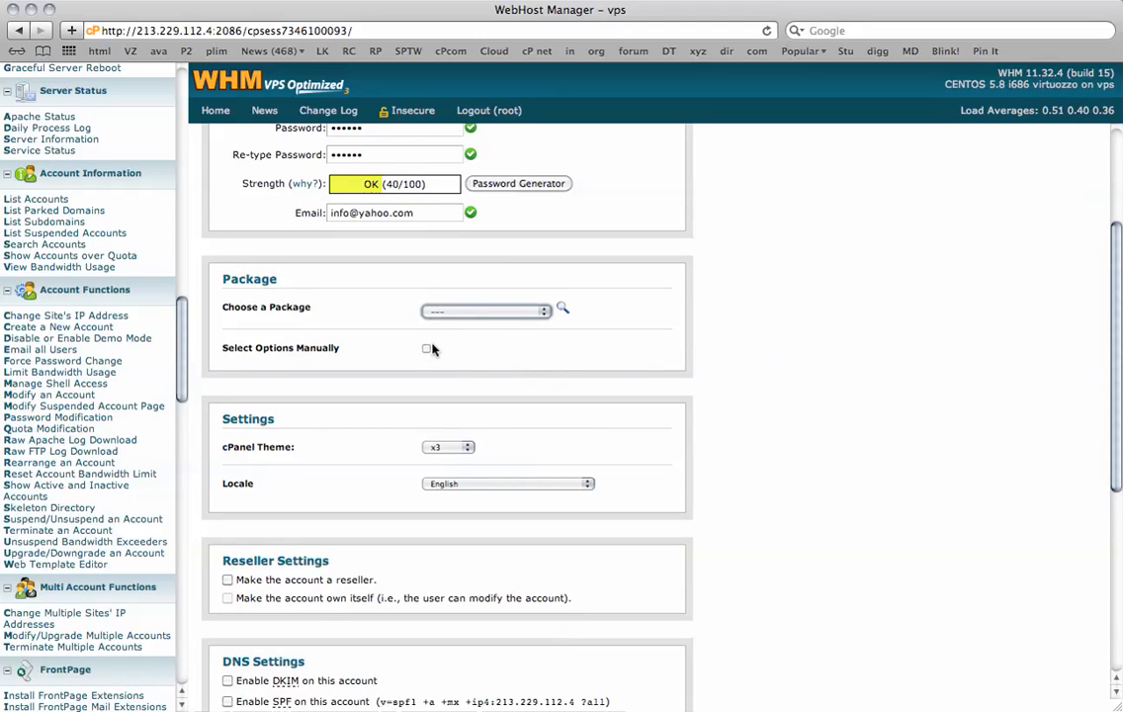
{"action": "mouse_move", "coordinate": [735, 412]}
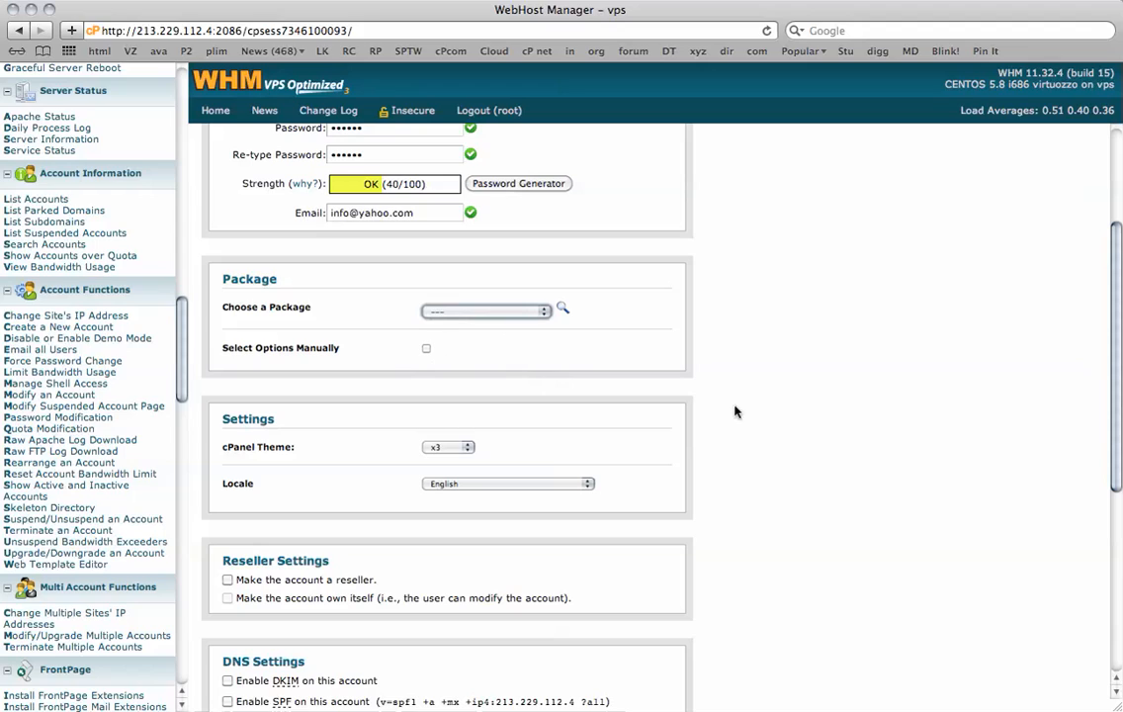
{"action": "mouse_move", "coordinate": [577, 360]}
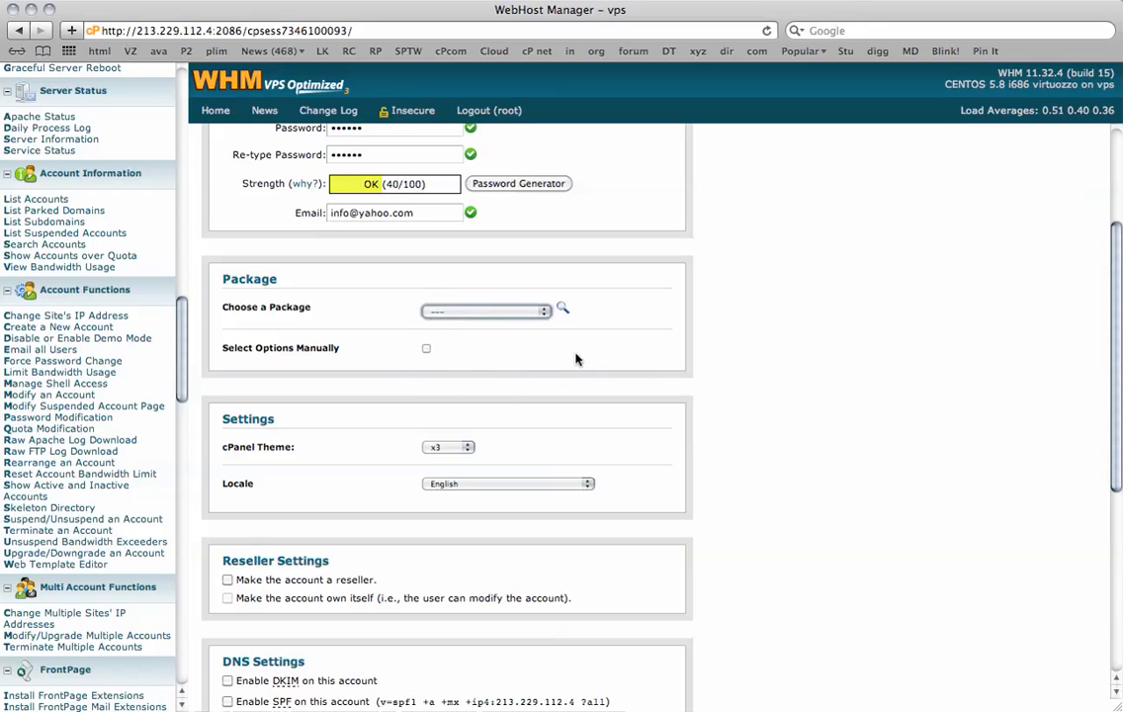
{"action": "mouse_move", "coordinate": [849, 386]}
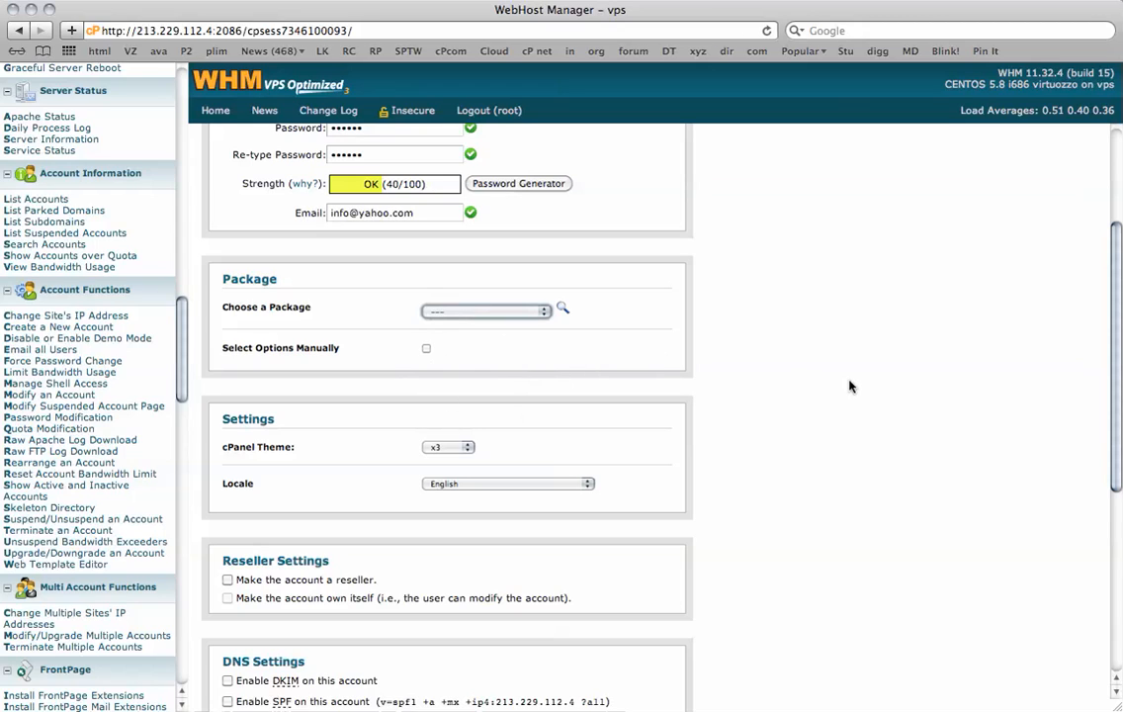
{"action": "mouse_move", "coordinate": [749, 425]}
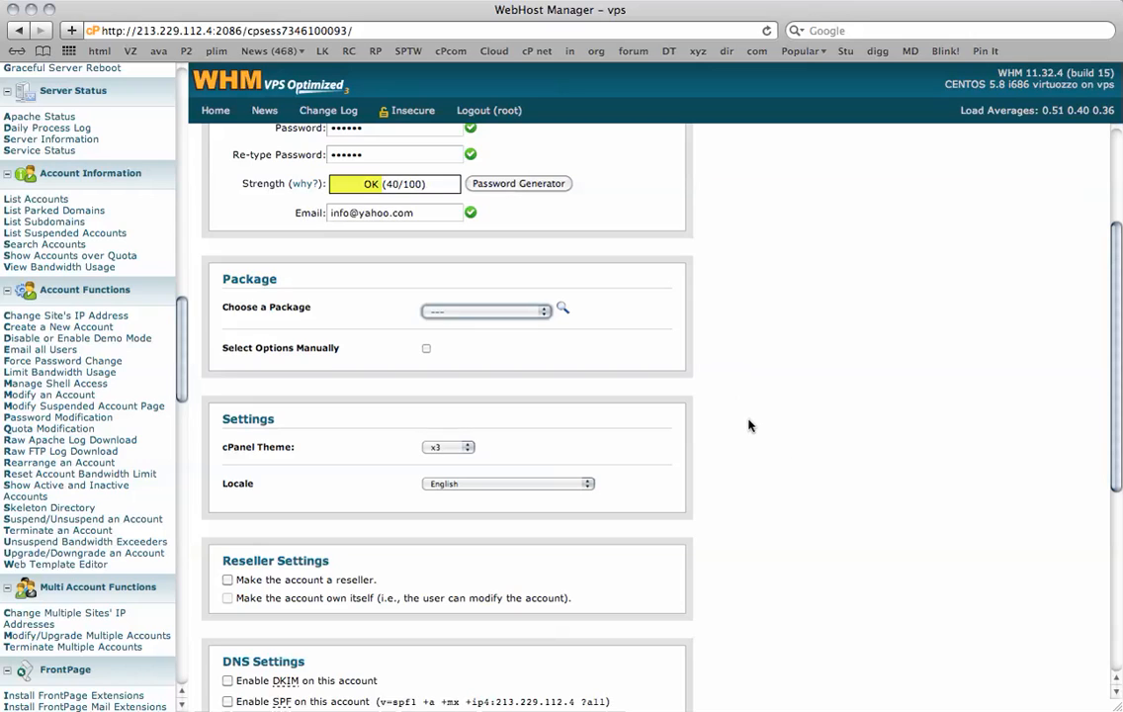
{"action": "mouse_move", "coordinate": [293, 507]}
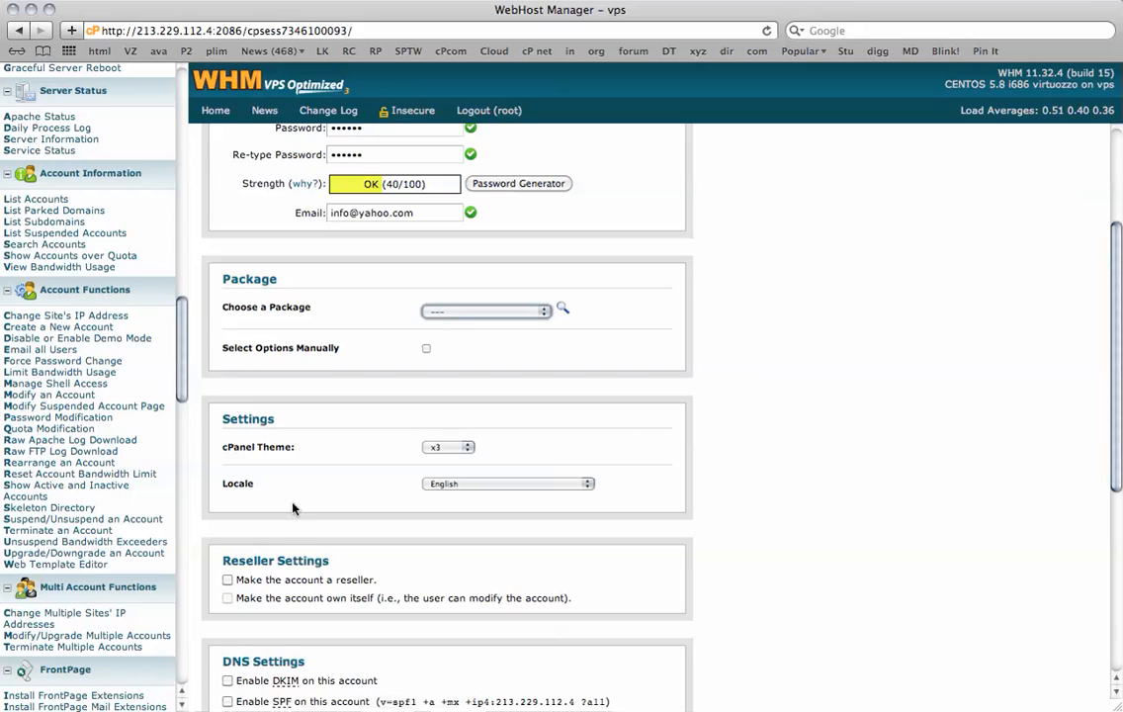
{"action": "left_click", "coordinate": [447, 447]}
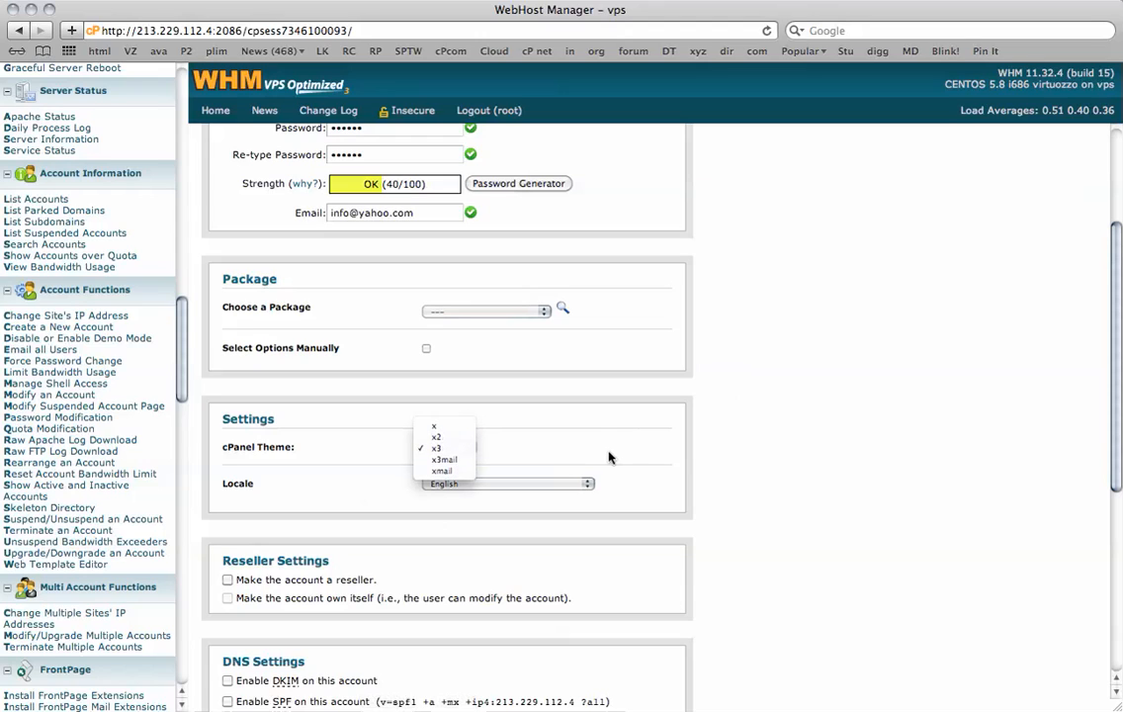
{"action": "mouse_move", "coordinate": [862, 388]}
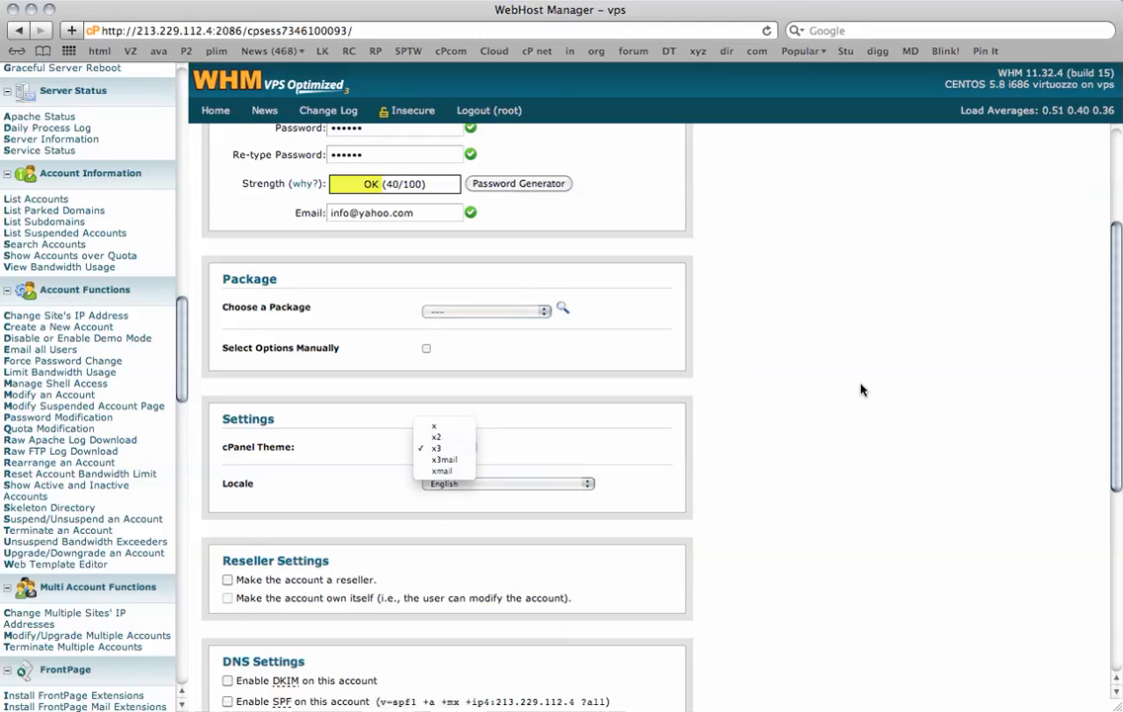
{"action": "left_click", "coordinate": [437, 448]}
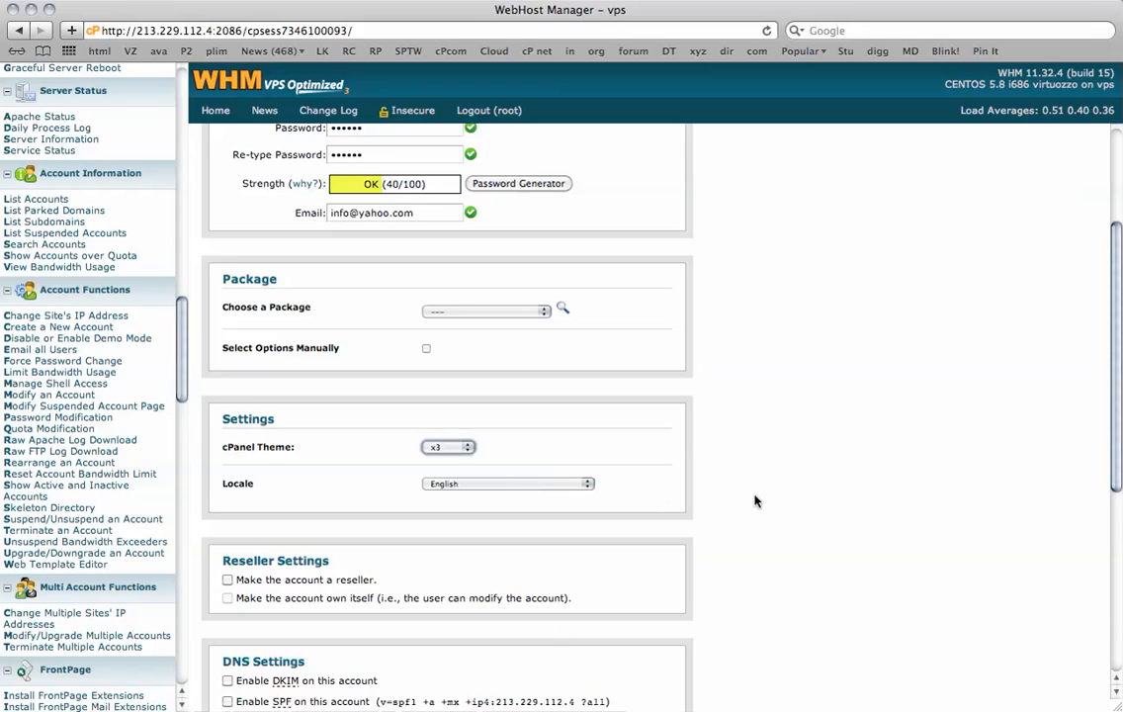
{"action": "scroll", "scroll_direction": "down", "scroll_amount": 3}
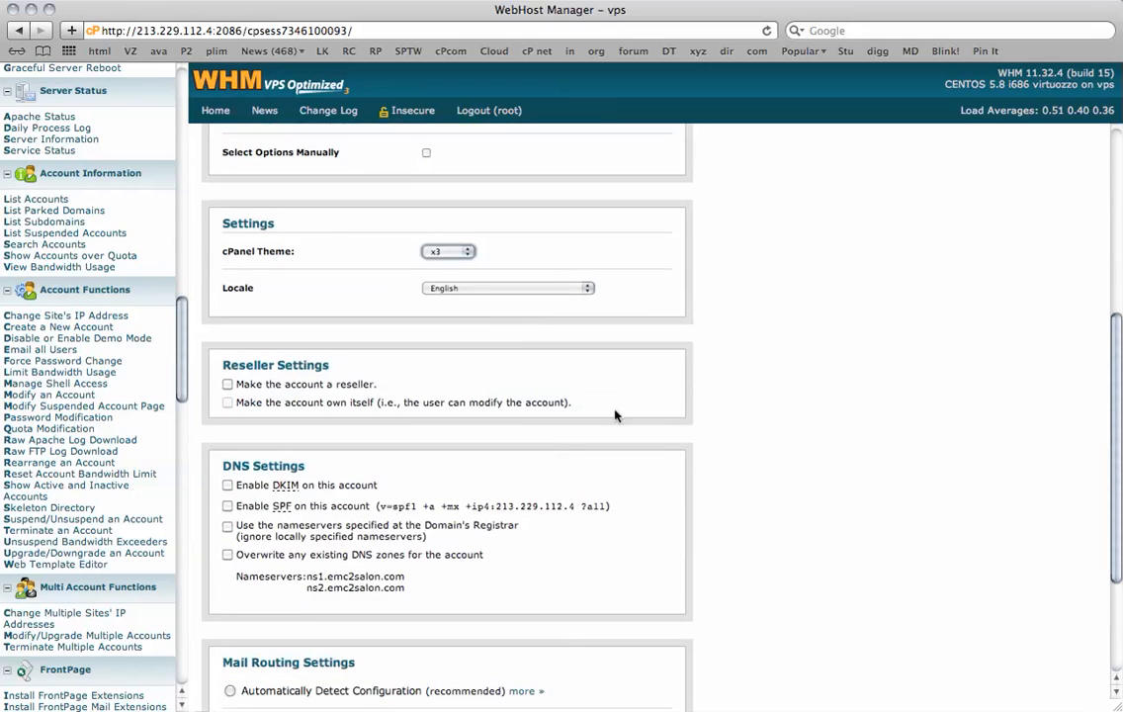
{"action": "mouse_move", "coordinate": [277, 405]}
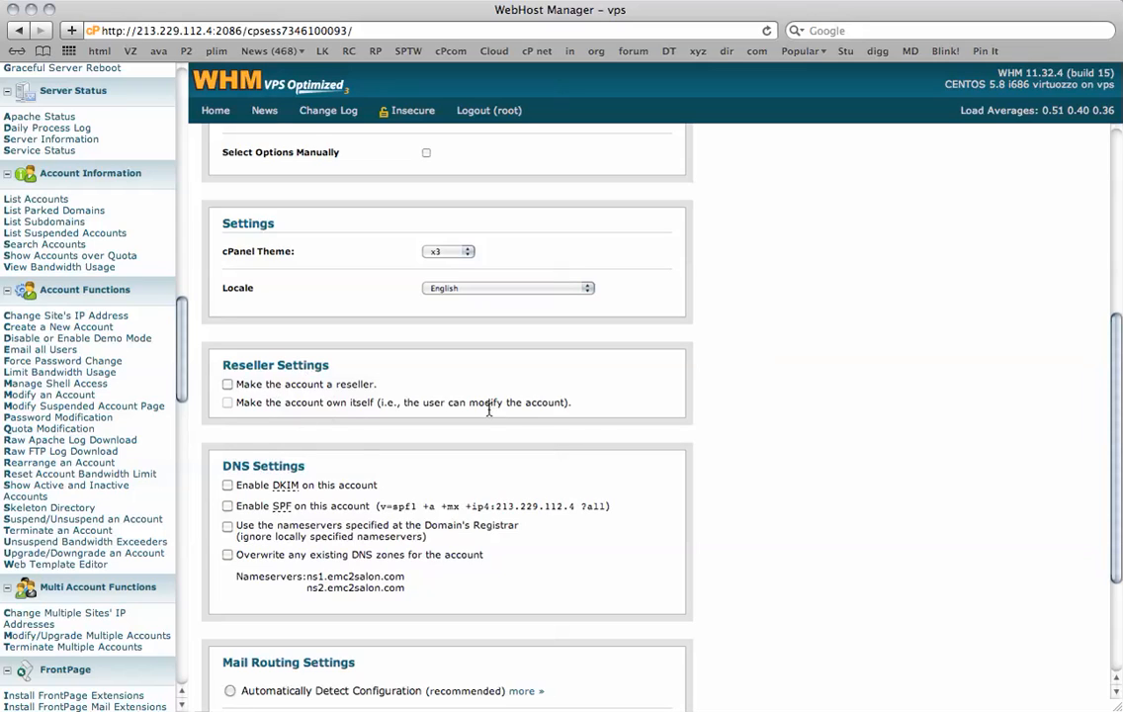
{"action": "mouse_move", "coordinate": [642, 512]}
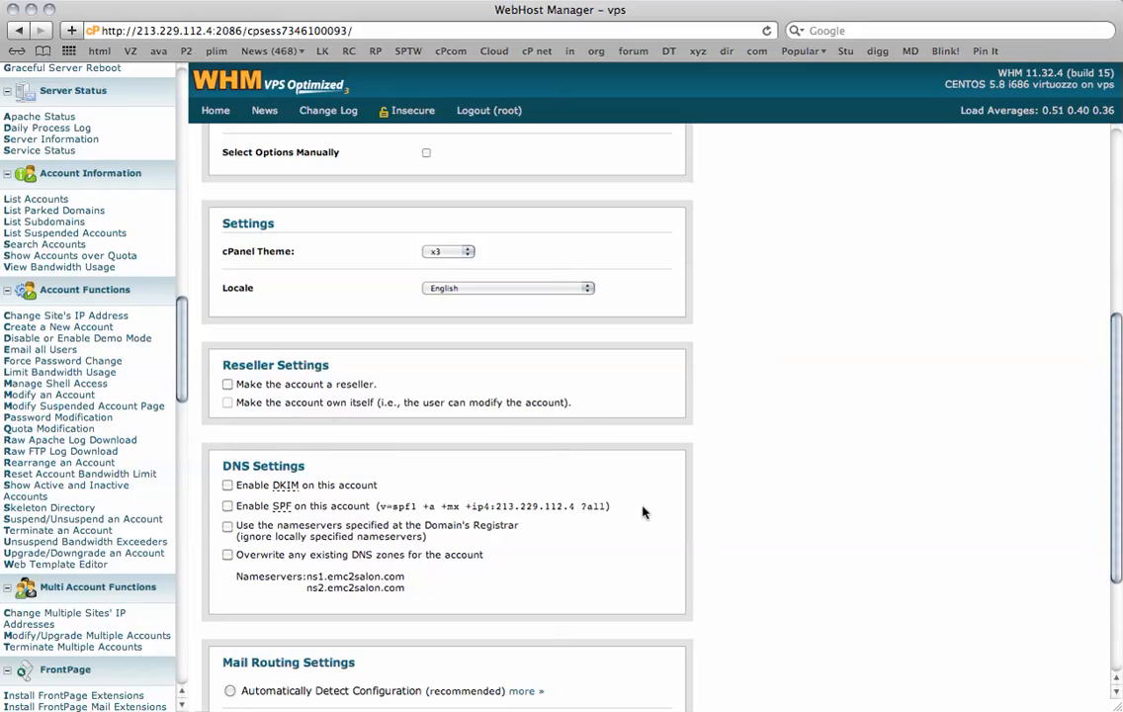
{"action": "mouse_move", "coordinate": [444, 548]}
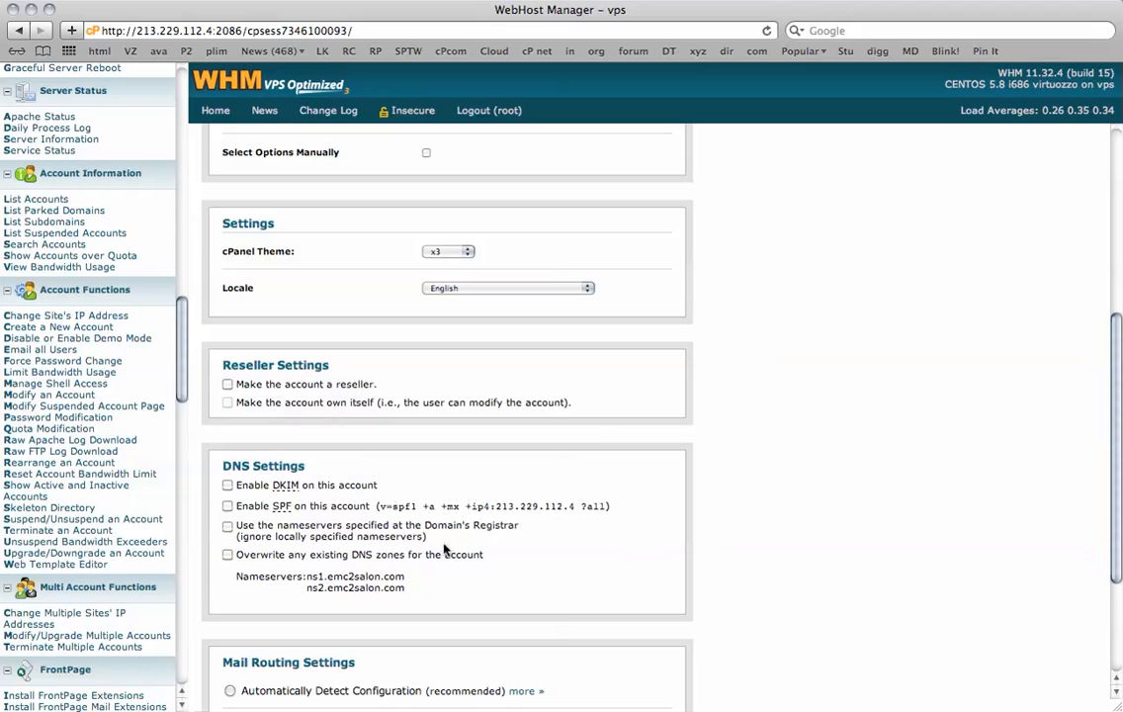
Step: Use the registrar's nameservers (ns51/ns52.1and1.com) and automatic mail routing detection
{"action": "scroll", "scroll_direction": "down", "scroll_amount": 3}
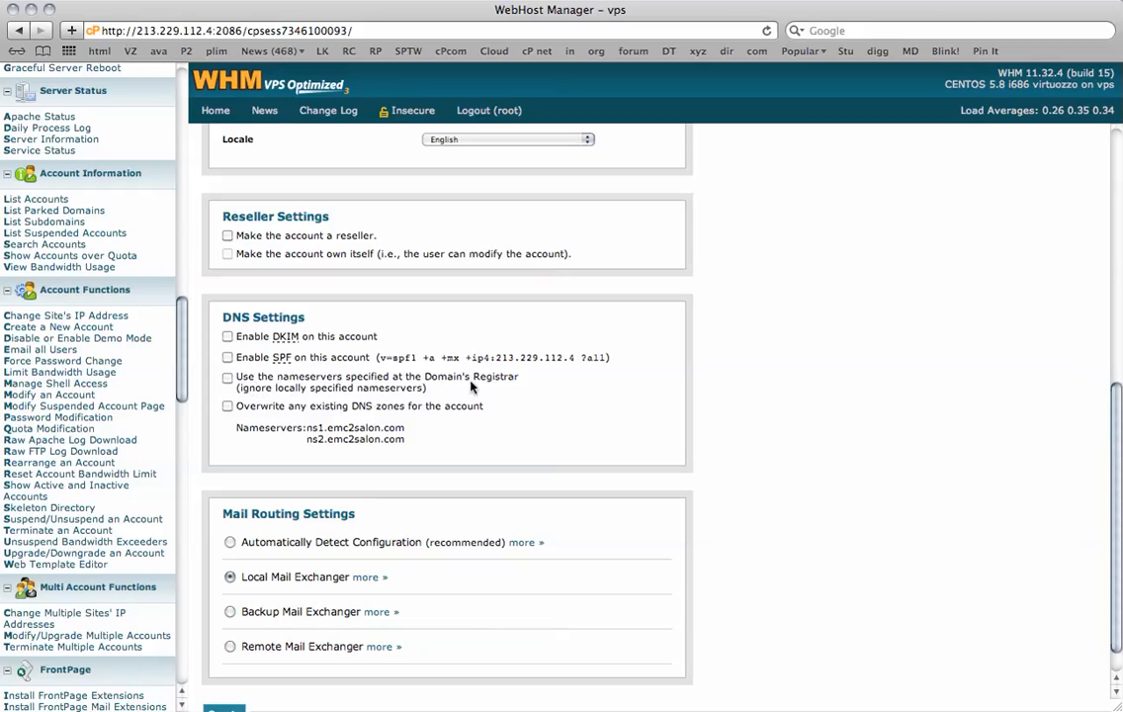
{"action": "mouse_move", "coordinate": [311, 418]}
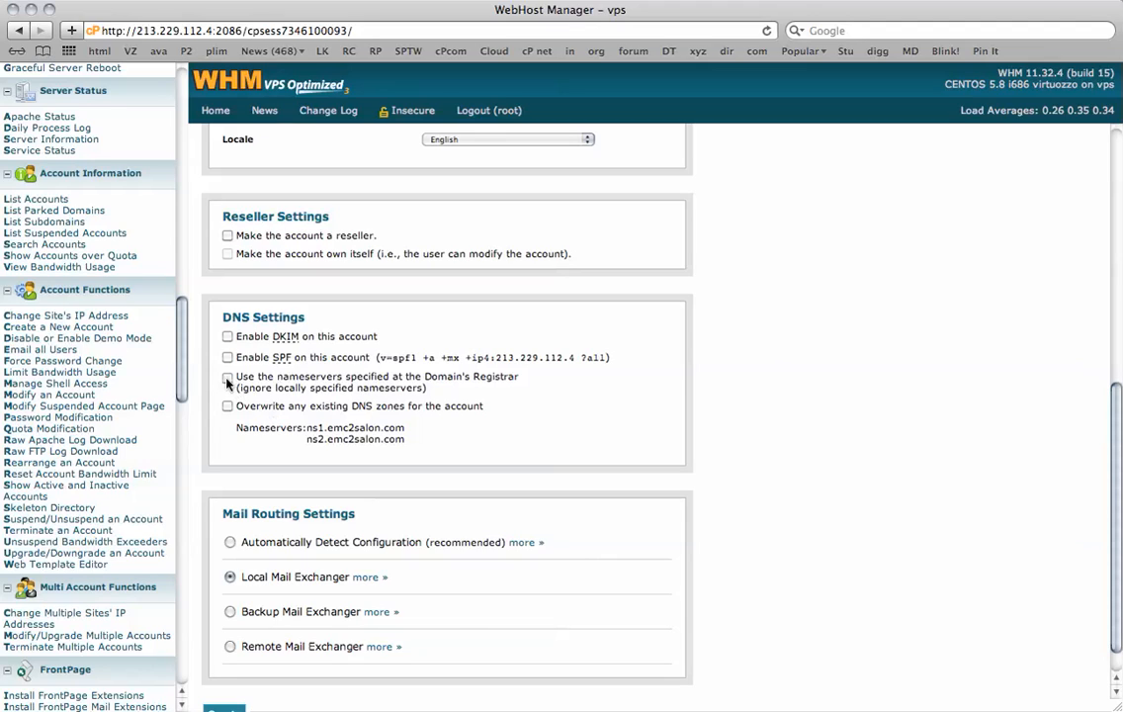
{"action": "left_click", "coordinate": [228, 376]}
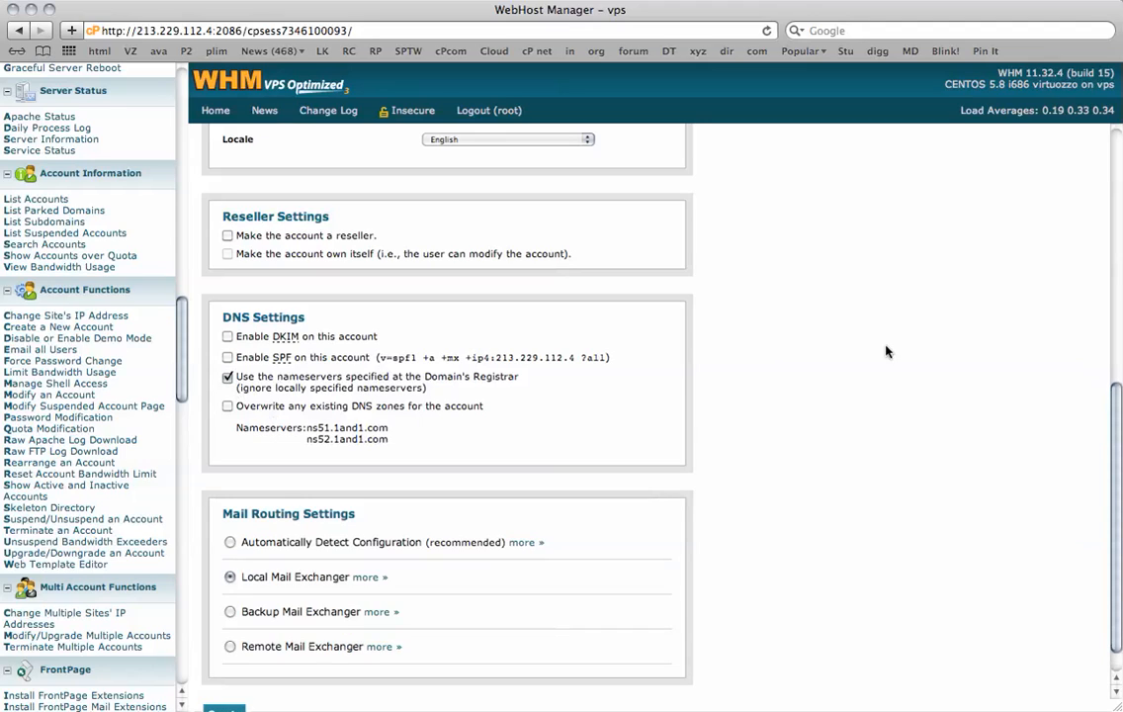
{"action": "scroll", "scroll_direction": "down", "scroll_amount": 3}
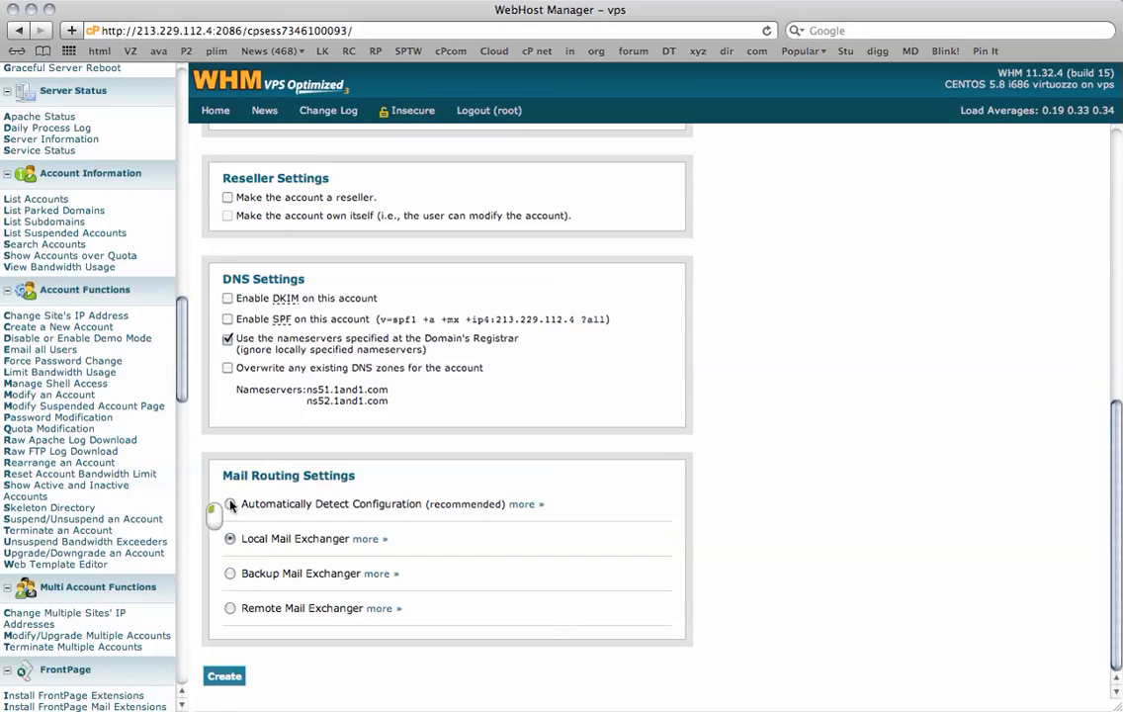
{"action": "left_click", "coordinate": [229, 504]}
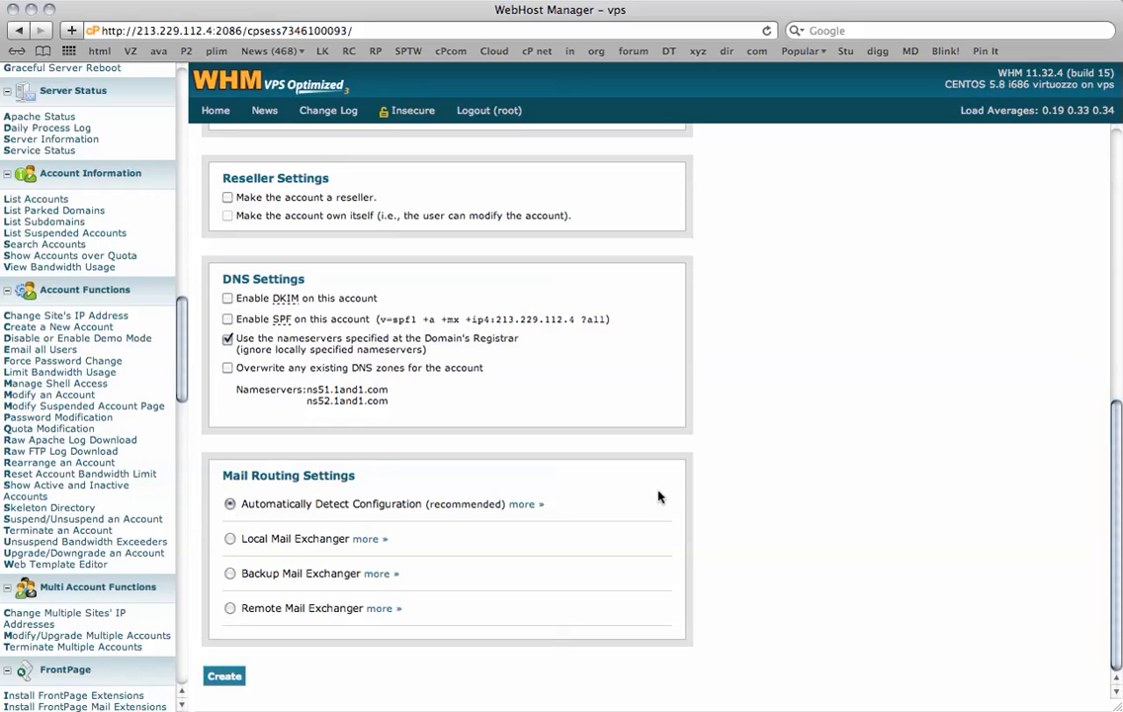
{"action": "mouse_move", "coordinate": [378, 607]}
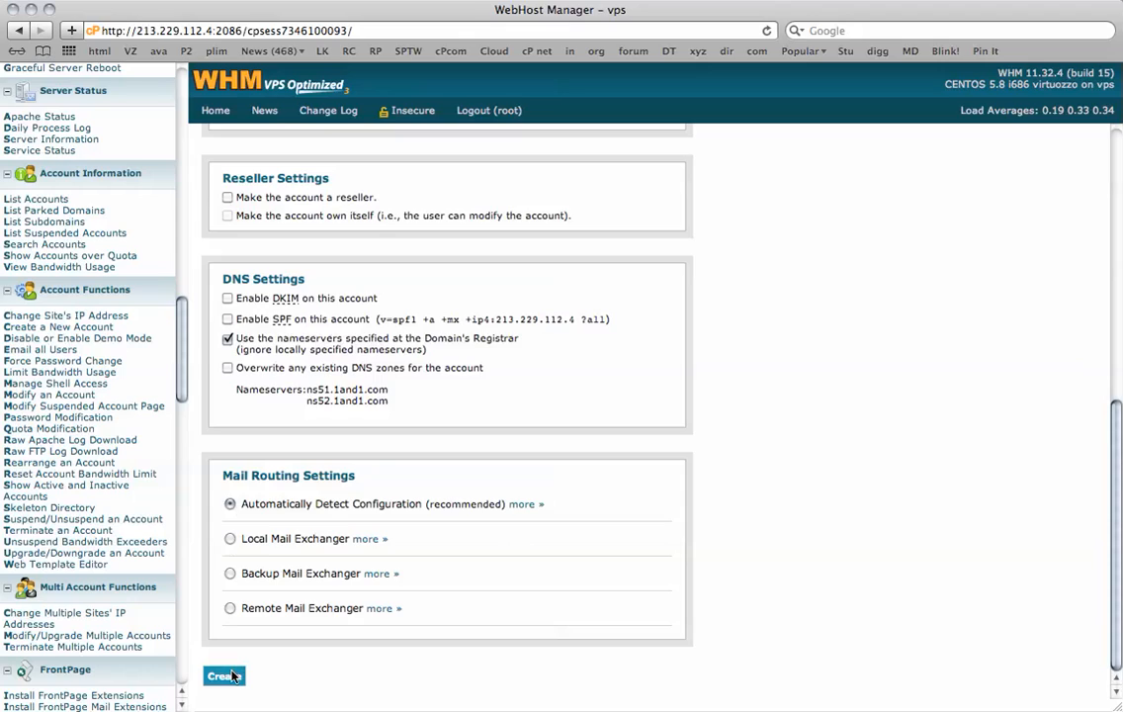
Step: Create the yourdomain.com account and review the creation log reporting status ok
{"action": "left_click", "coordinate": [223, 675]}
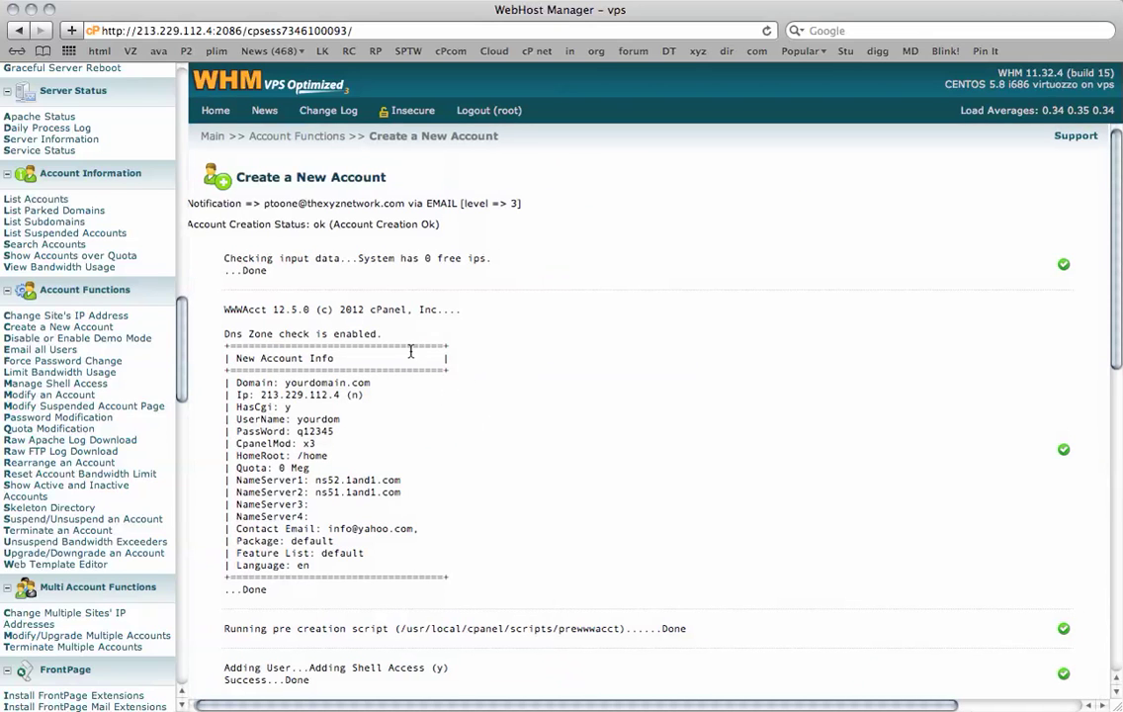
{"action": "scroll", "scroll_direction": "down", "scroll_amount": 3}
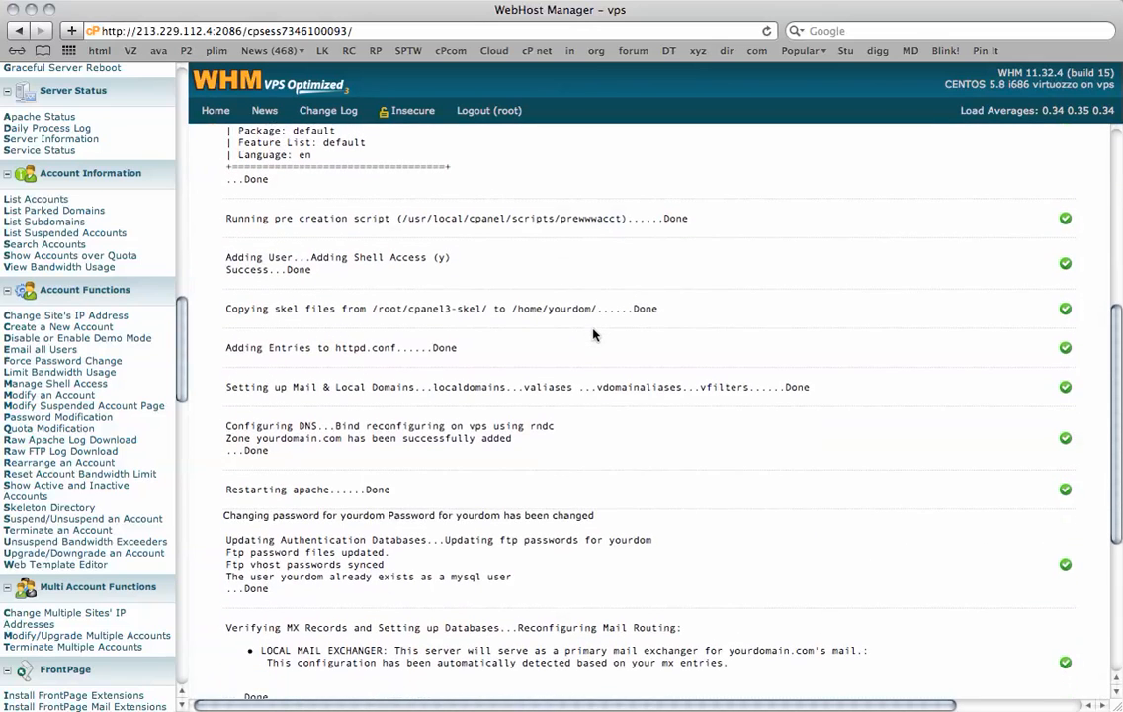
{"action": "scroll", "scroll_direction": "up", "scroll_amount": 3}
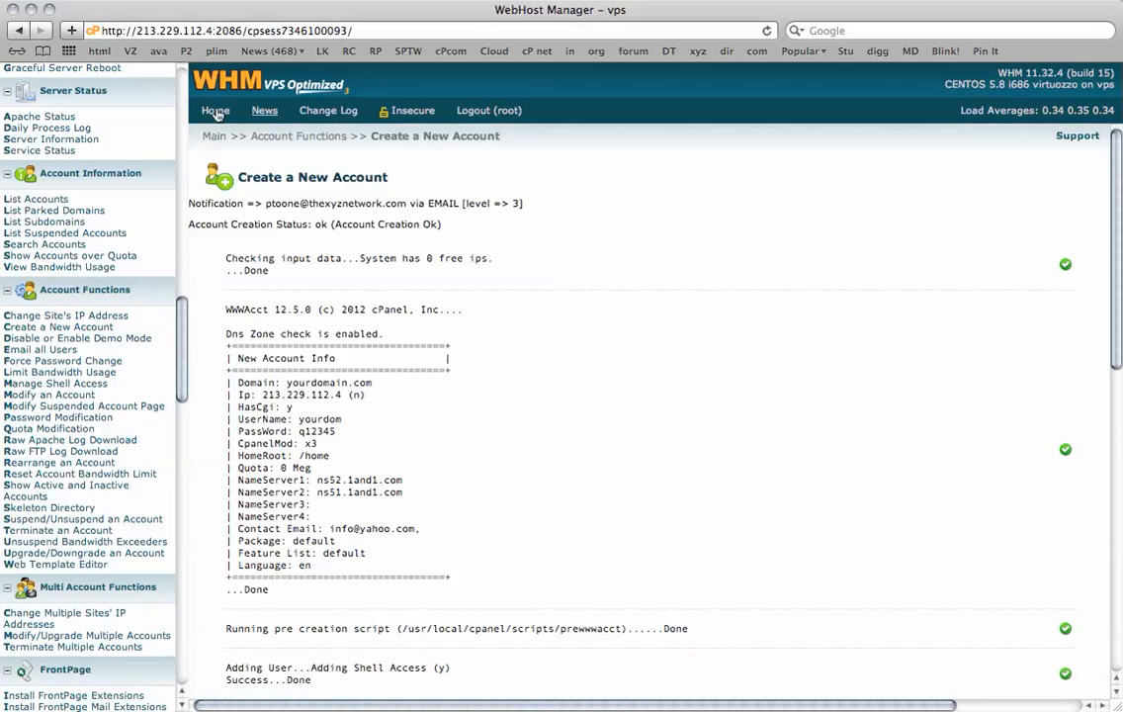
{"action": "left_click", "coordinate": [216, 110]}
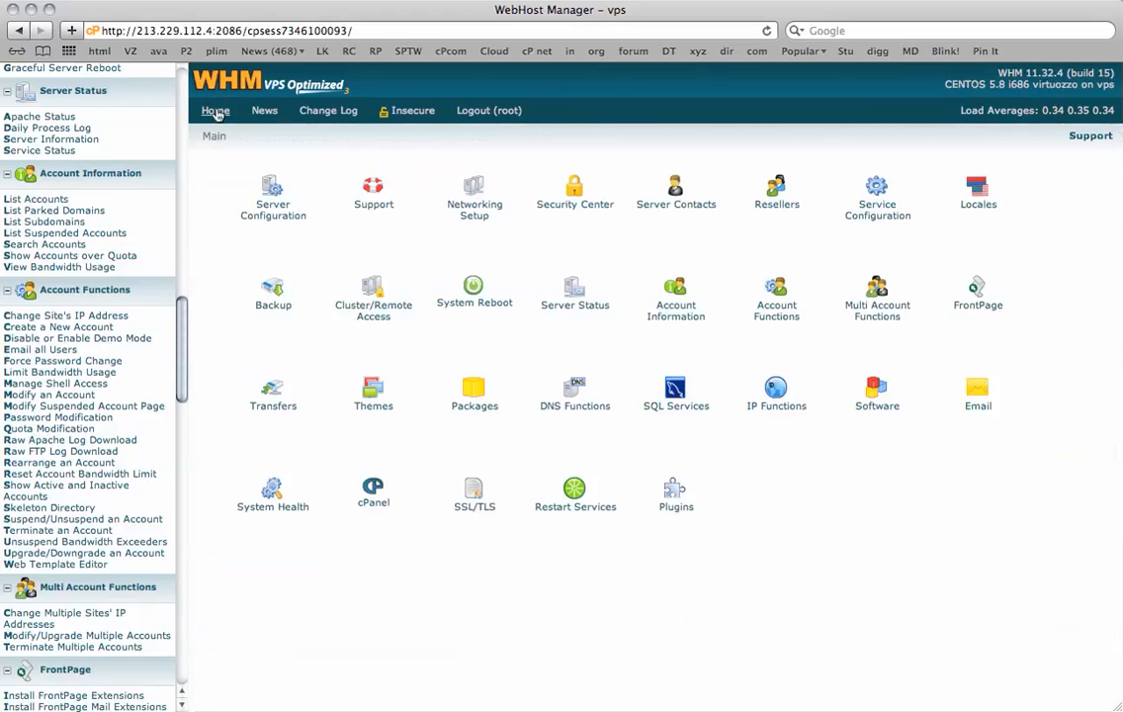
{"action": "mouse_move", "coordinate": [751, 216]}
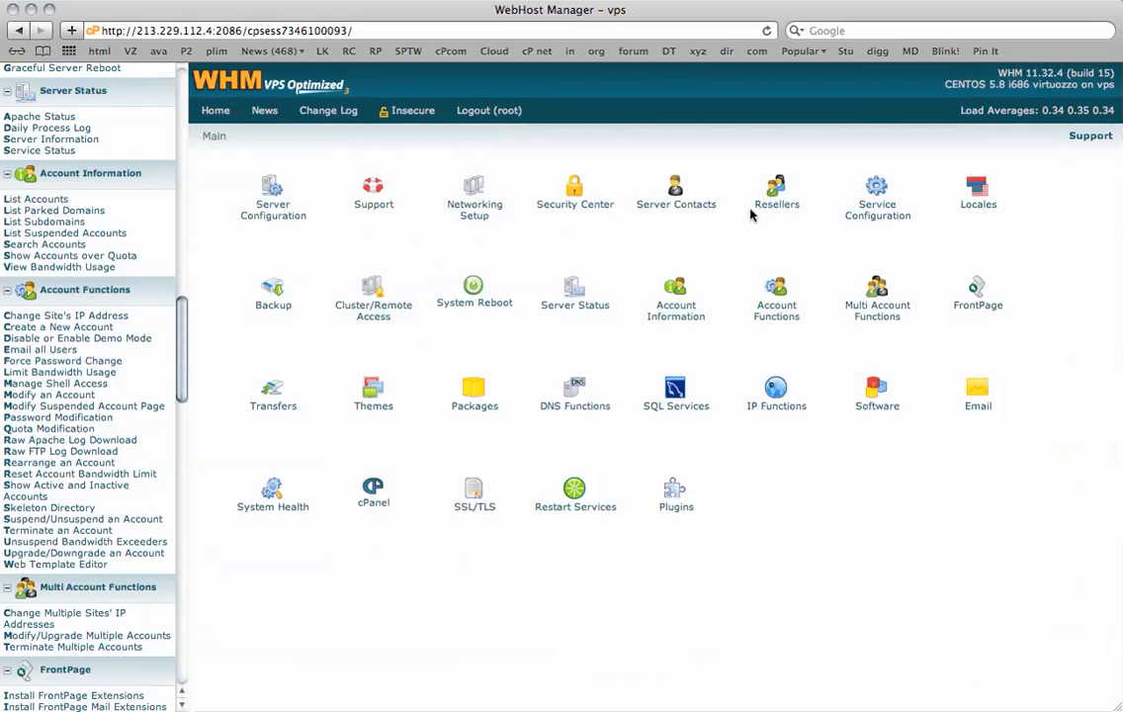
{"action": "mouse_move", "coordinate": [675, 310]}
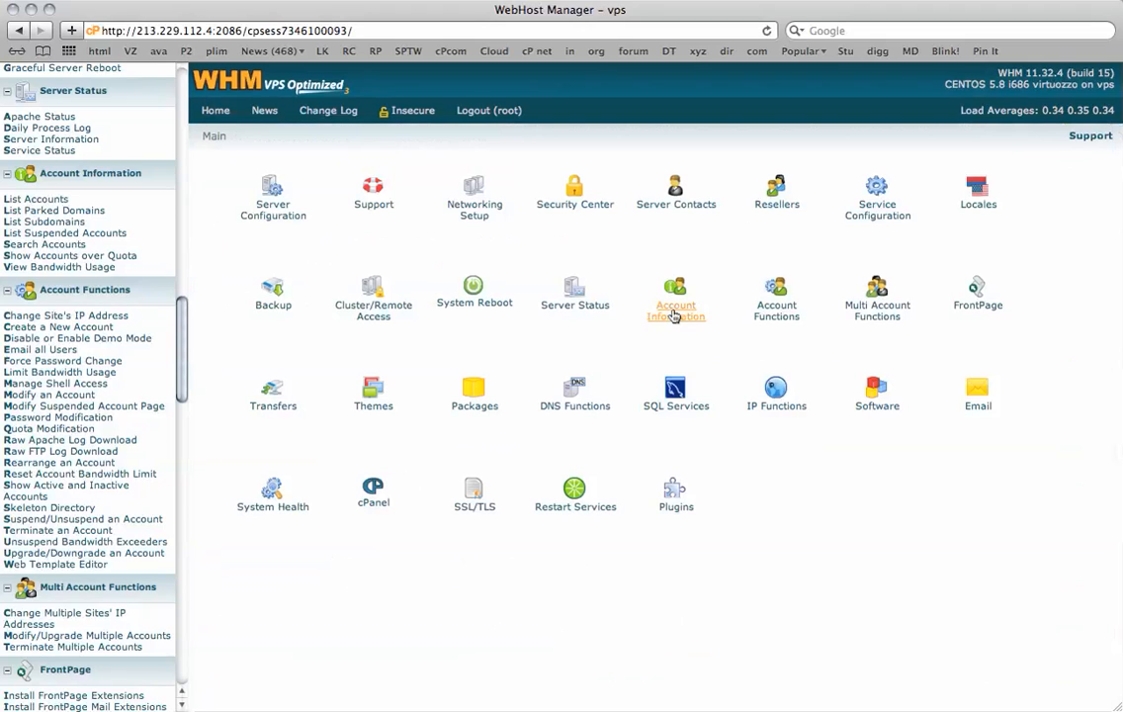
{"action": "left_click", "coordinate": [675, 296]}
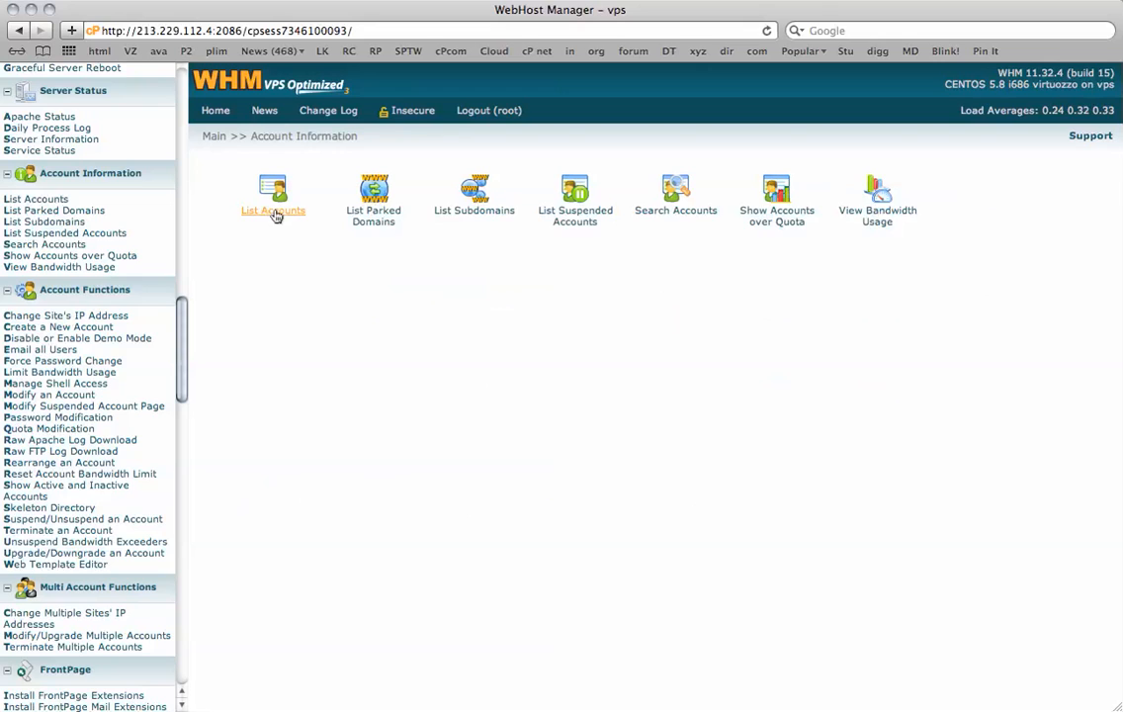
{"action": "left_click", "coordinate": [273, 198]}
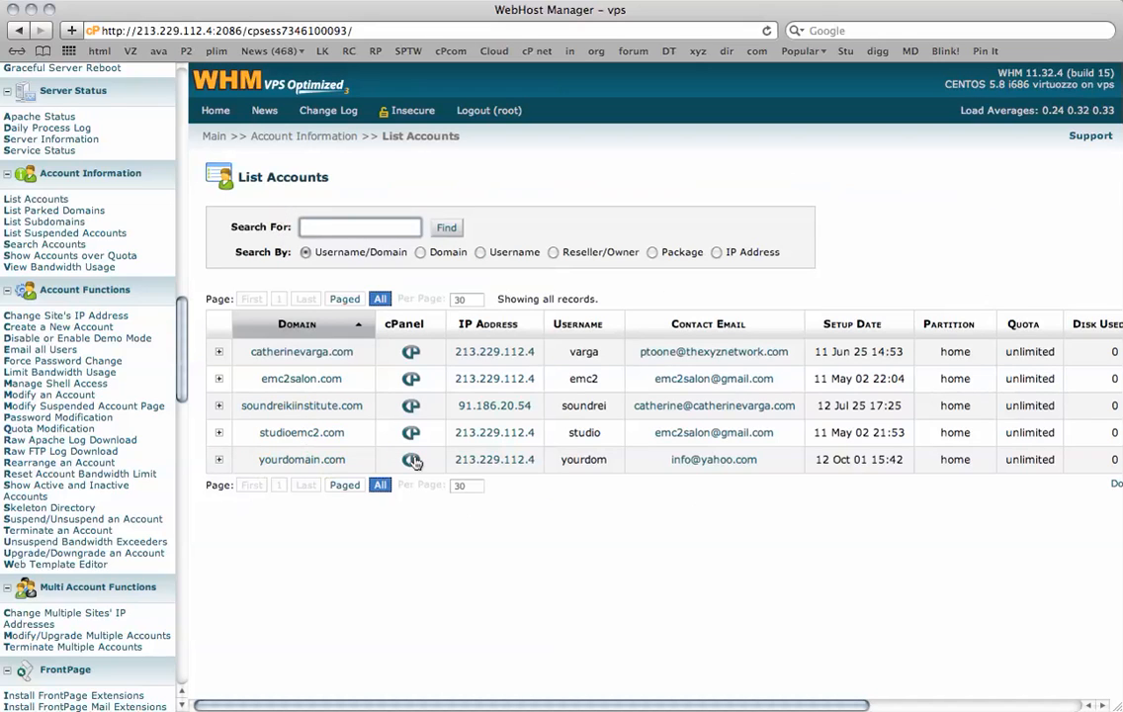
Step: Open yourdomain.com's cPanel login, attempt signing in as yourdom, then return to the WHM list
{"action": "left_click", "coordinate": [410, 458]}
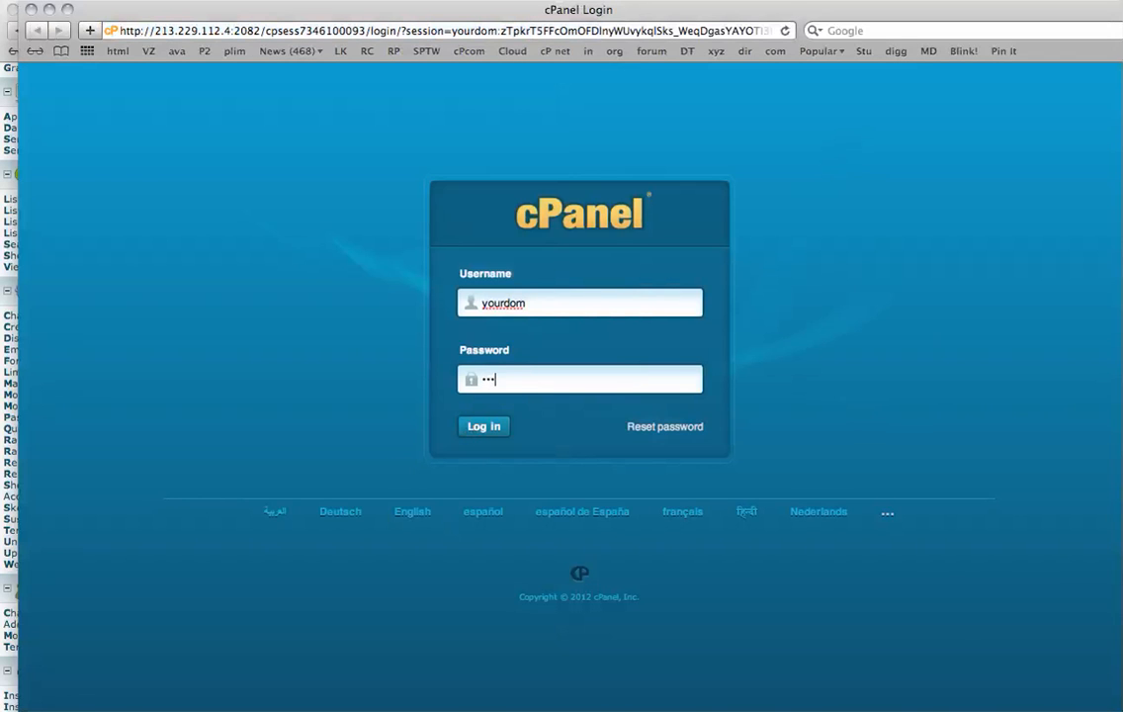
{"action": "left_click", "coordinate": [484, 426]}
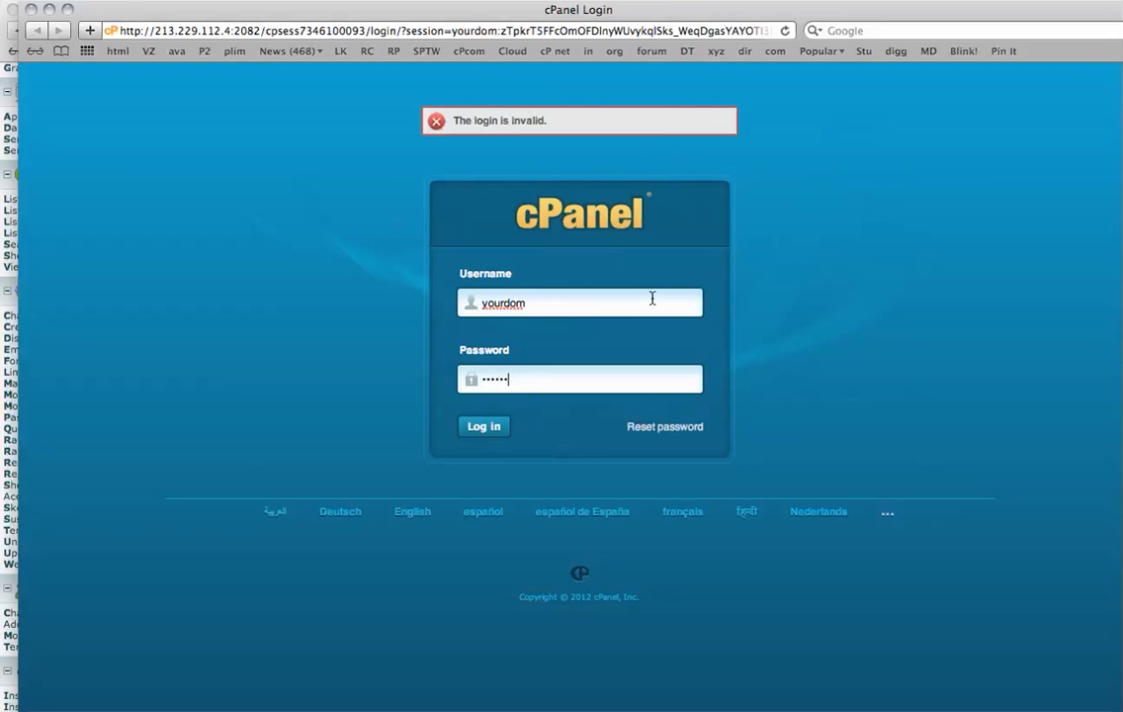
{"action": "left_click", "coordinate": [483, 426]}
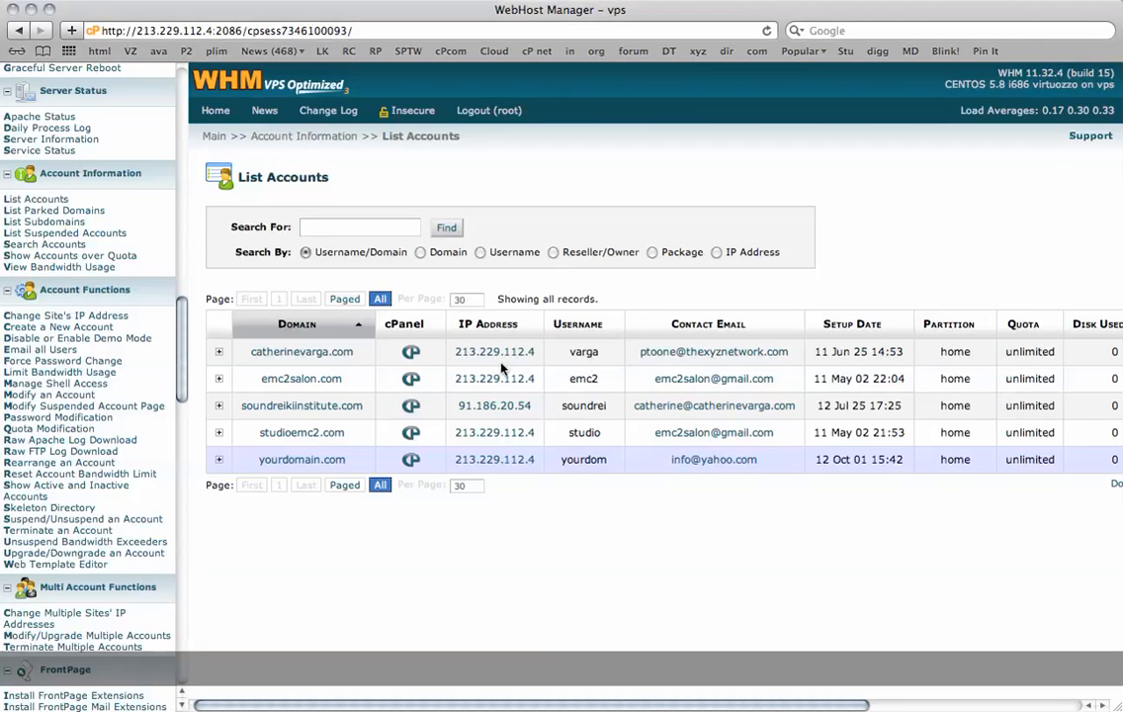